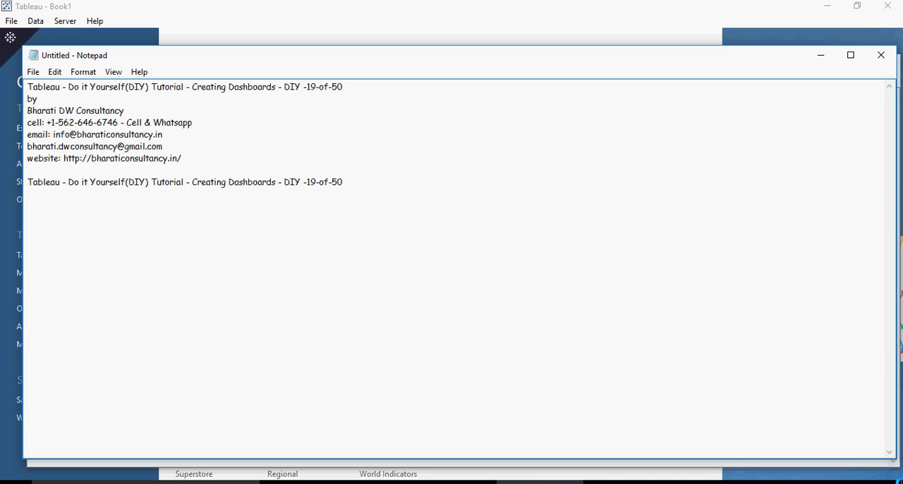
- Finish the Notepad lesson outline, then open the BDCS DIY workbook with a new dashboard
{"action": "key", "text": "enter"}
{"action": "type", "text": "3- Goto a new Dashboard - DIY - Vid - 19"}
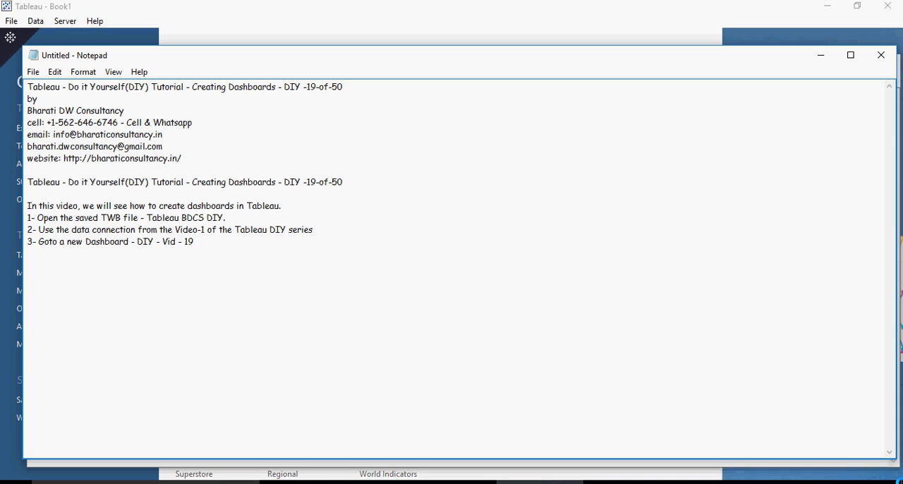
{"action": "left_click", "coordinate": [193, 241]}
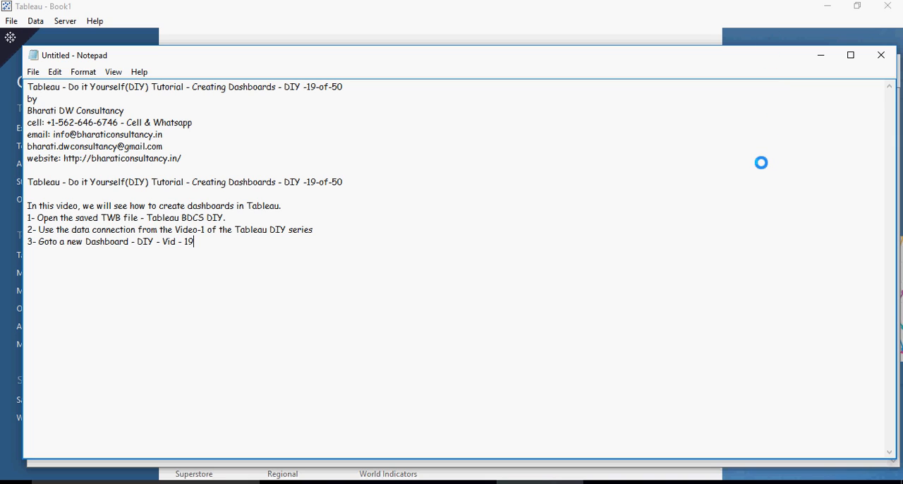
{"action": "left_click", "coordinate": [182, 158]}
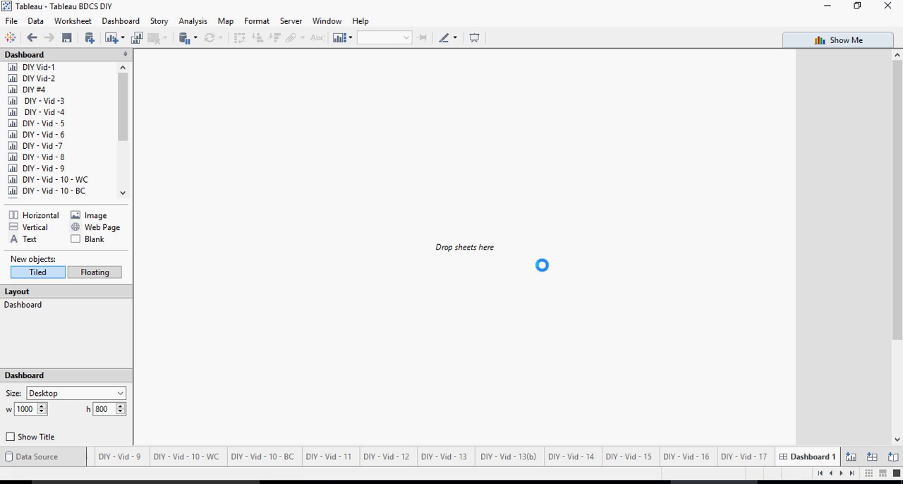
{"action": "mouse_move", "coordinate": [361, 142]}
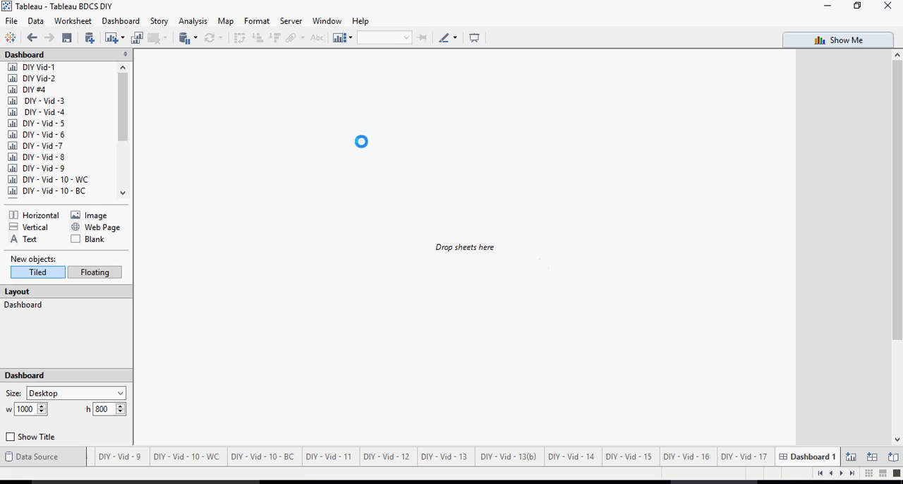
{"action": "mouse_move", "coordinate": [39, 78]}
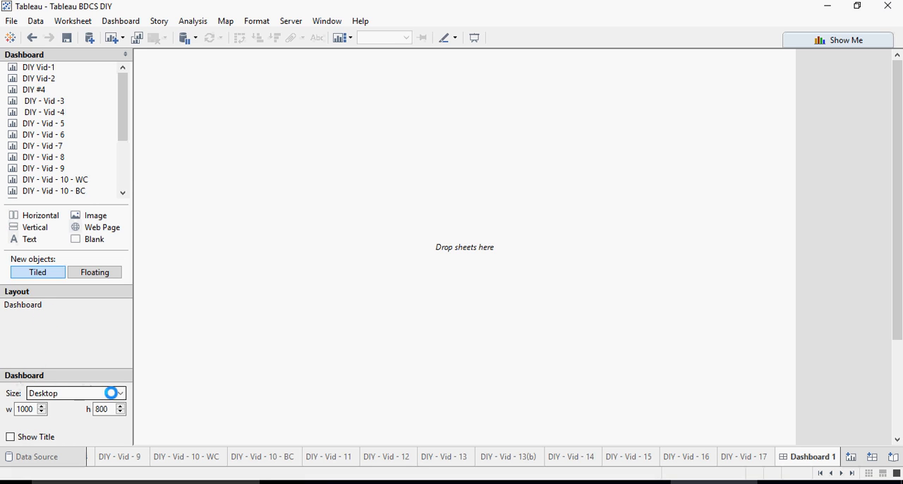
- Try the Range sizing option, then settle on Automatic dashboard size
{"action": "left_click", "coordinate": [76, 392]}
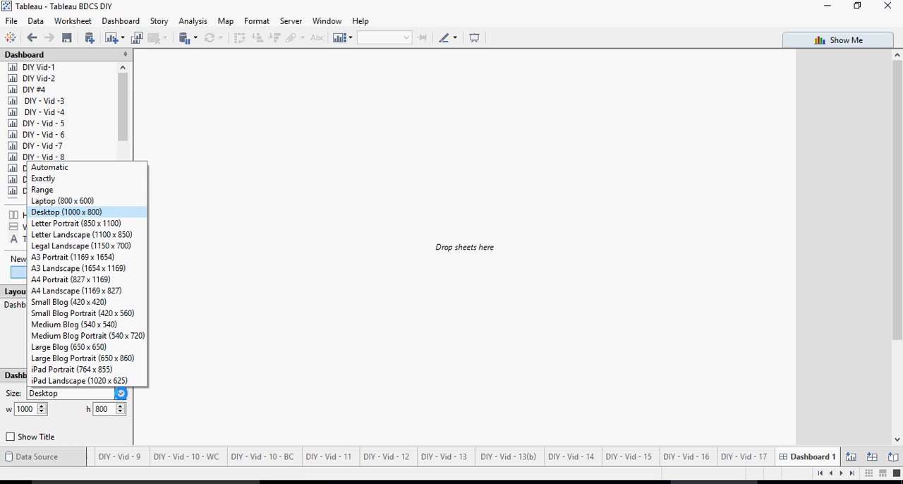
{"action": "mouse_move", "coordinate": [102, 177]}
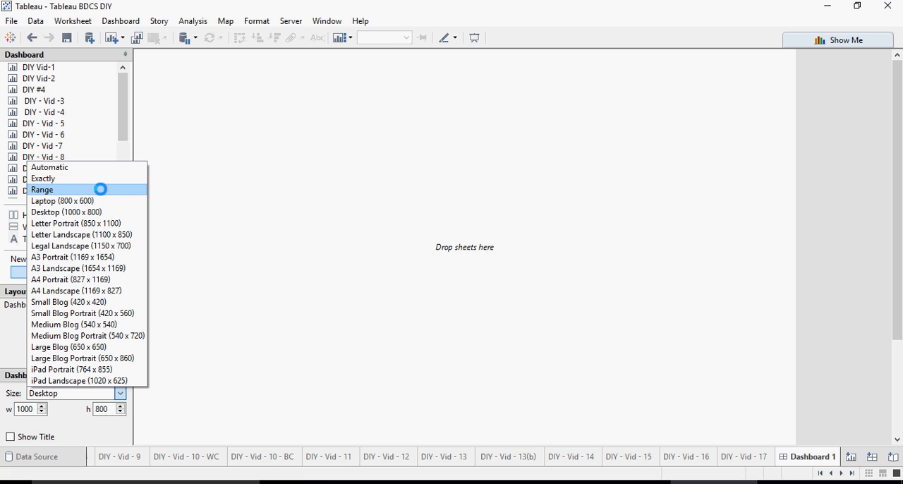
{"action": "left_click", "coordinate": [42, 189]}
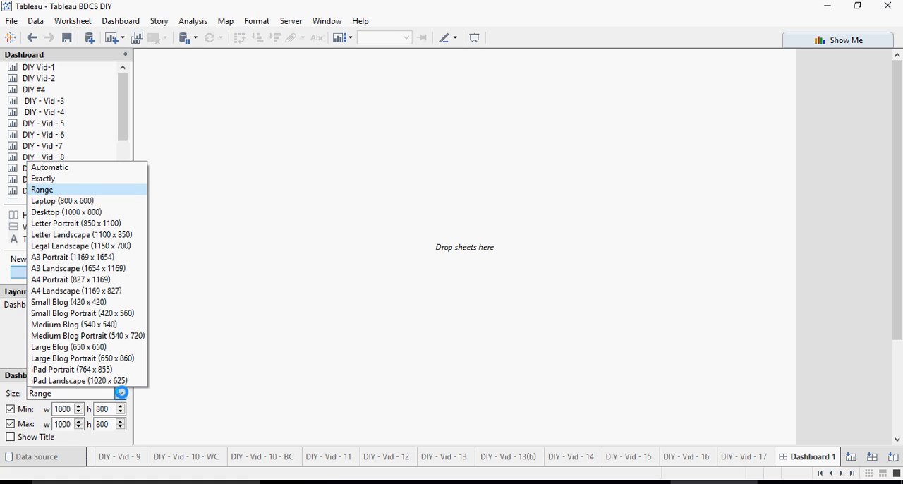
{"action": "mouse_move", "coordinate": [42, 178]}
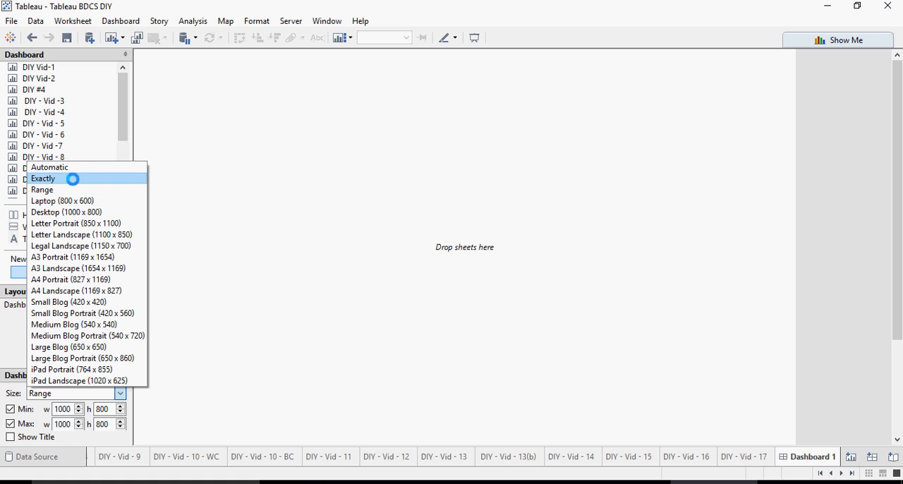
{"action": "mouse_move", "coordinate": [49, 167]}
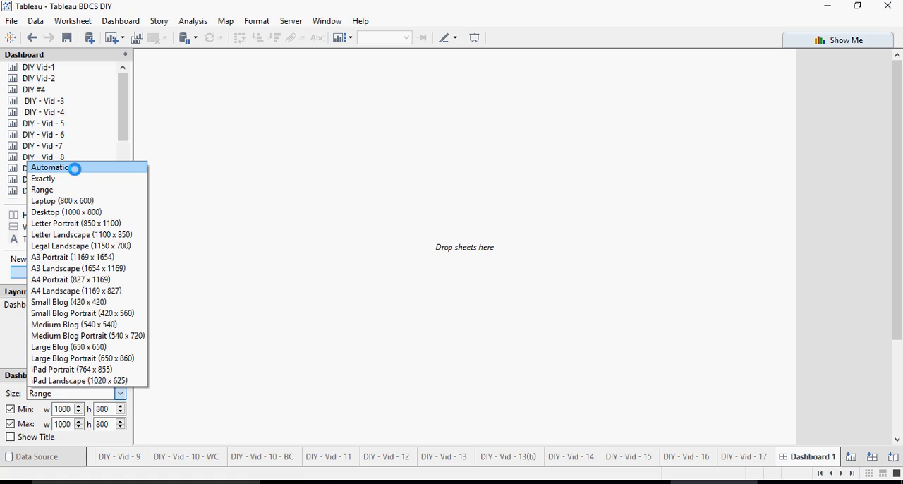
{"action": "left_click", "coordinate": [62, 200]}
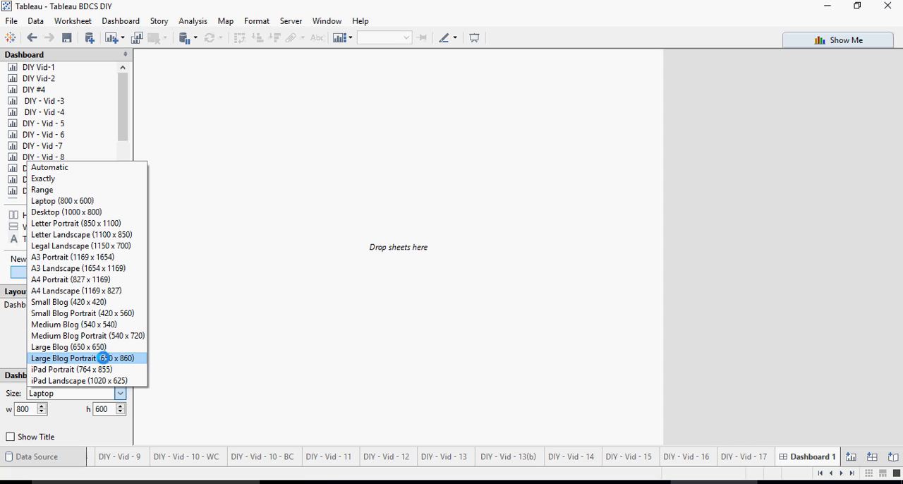
{"action": "mouse_move", "coordinate": [83, 313]}
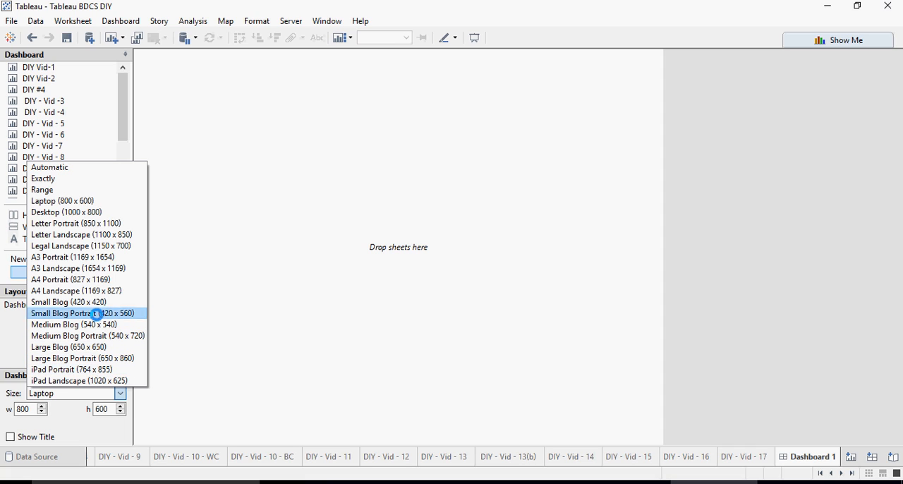
{"action": "mouse_move", "coordinate": [92, 268]}
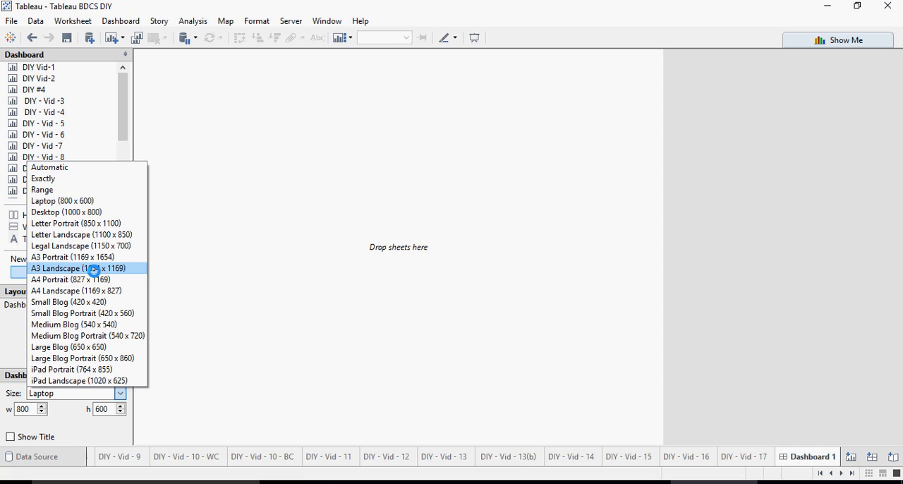
{"action": "mouse_move", "coordinate": [86, 188]}
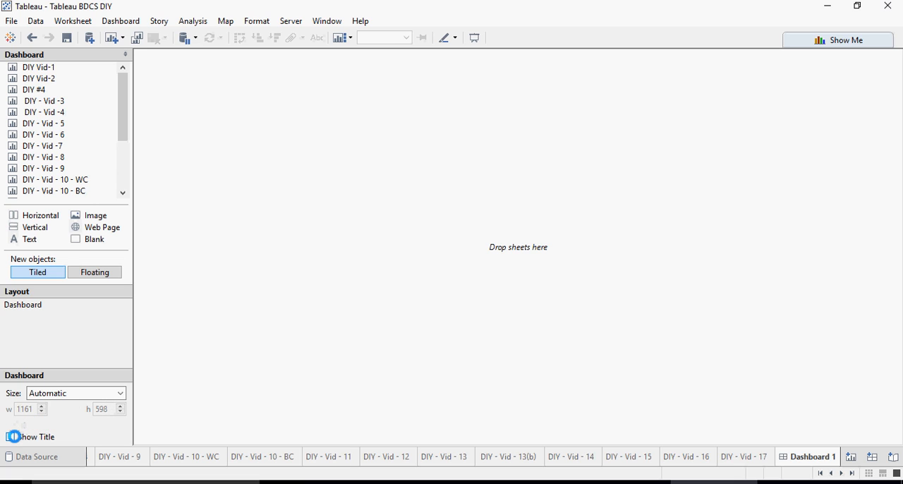
- Turn on the dashboard title and change its text to 'BDCS Dashboard'
{"action": "left_click", "coordinate": [11, 436]}
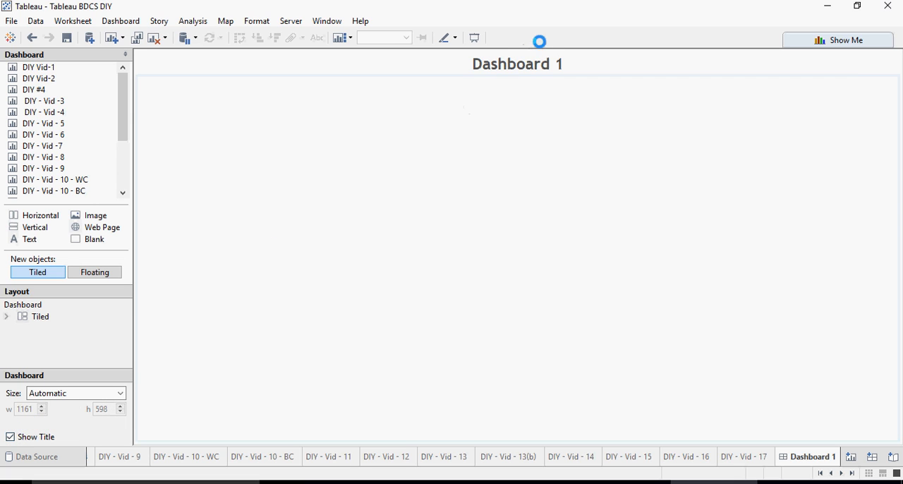
{"action": "double_click", "coordinate": [516, 64]}
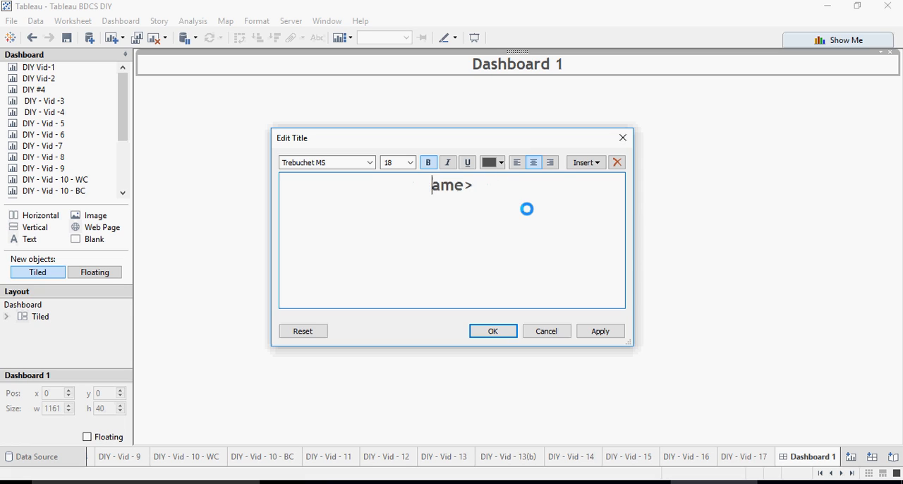
{"action": "type", "text": "BDCS"}
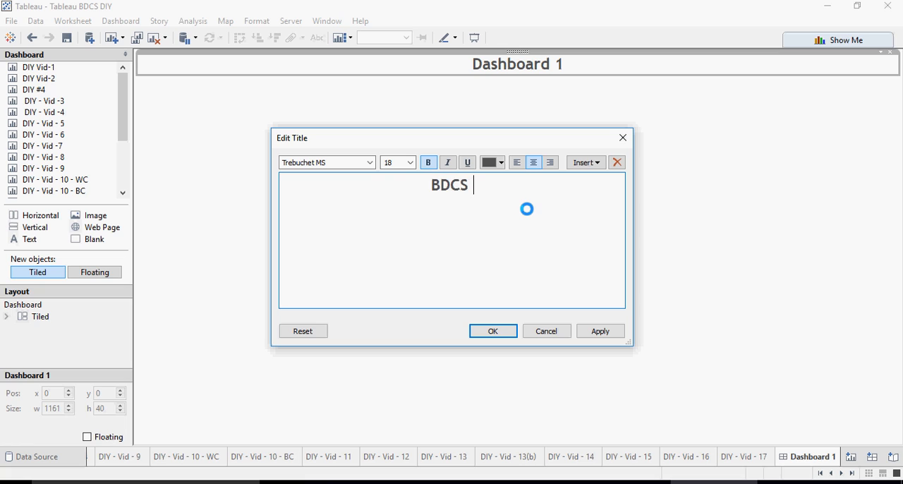
{"action": "type", "text": "Dashboard"}
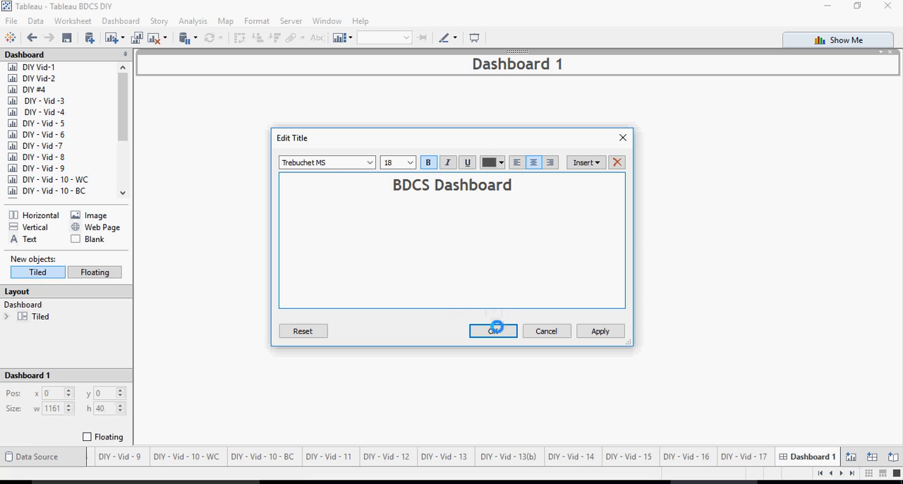
{"action": "left_click", "coordinate": [493, 331]}
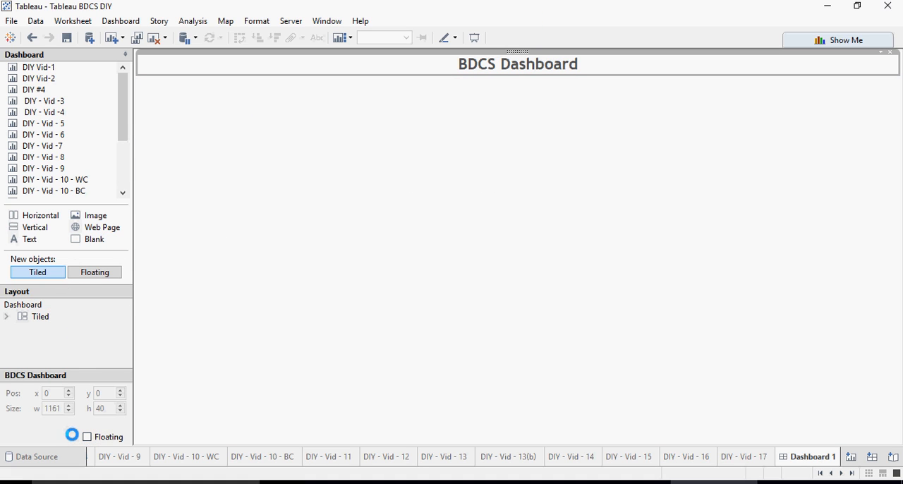
{"action": "mouse_move", "coordinate": [43, 134]}
{"action": "type", "text": "DIY - Vid - 19"}
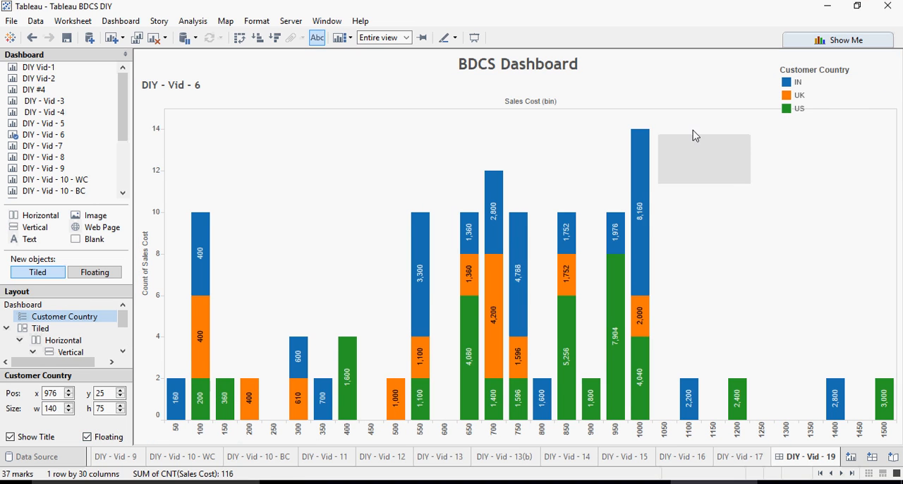
- Move the Customer Country legend beside the DIY - Vid - 6 chart at the top right
{"action": "left_click_drag", "start_coordinate": [703, 158], "coordinate": [223, 140]}
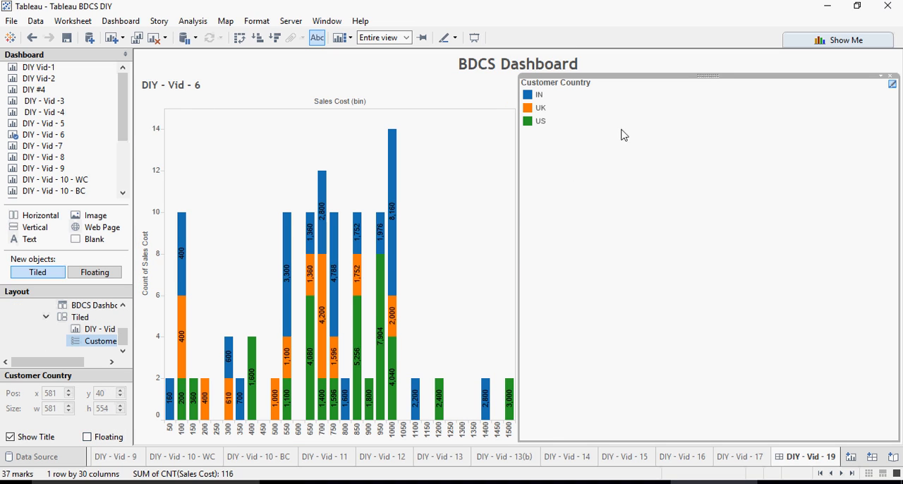
{"action": "mouse_move", "coordinate": [703, 84]}
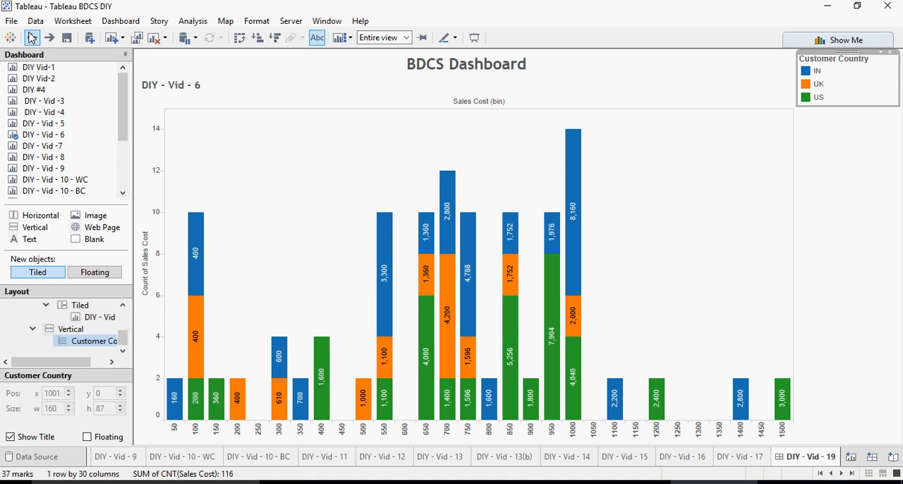
{"action": "left_click", "coordinate": [32, 38]}
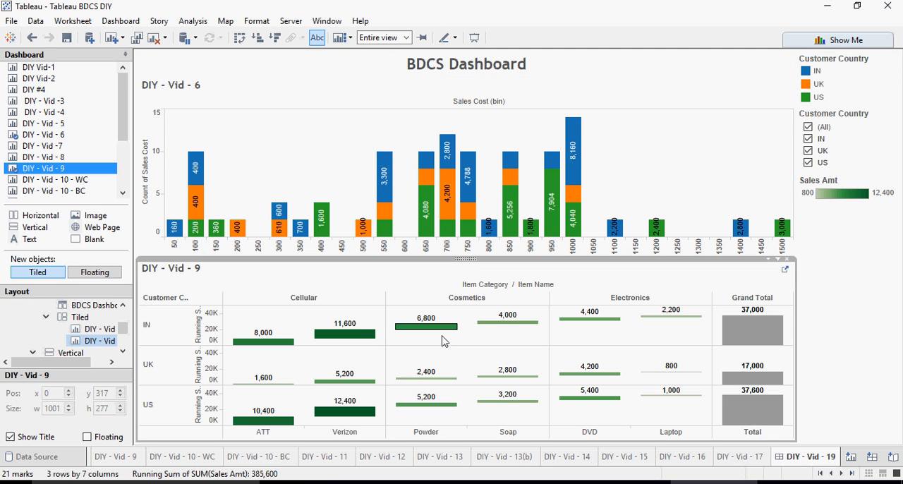
{"action": "mouse_move", "coordinate": [749, 263]}
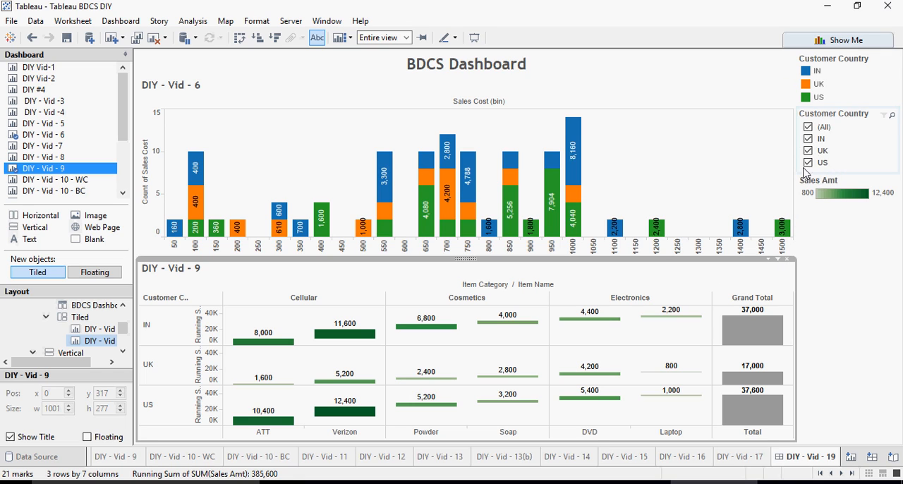
{"action": "mouse_move", "coordinate": [848, 160]}
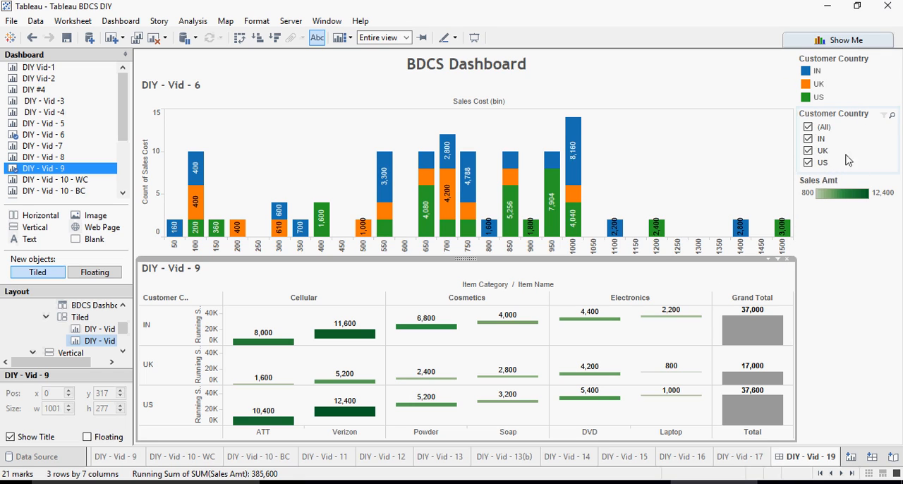
{"action": "mouse_move", "coordinate": [832, 154]}
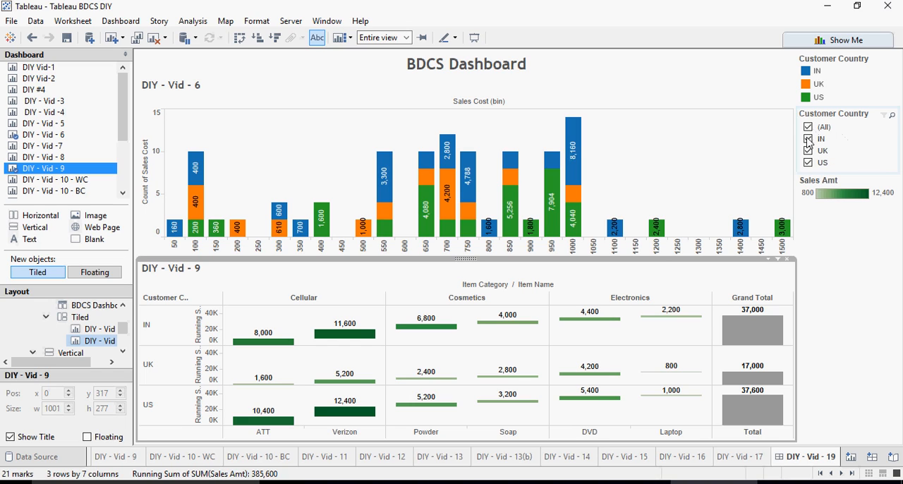
{"action": "left_click", "coordinate": [808, 138]}
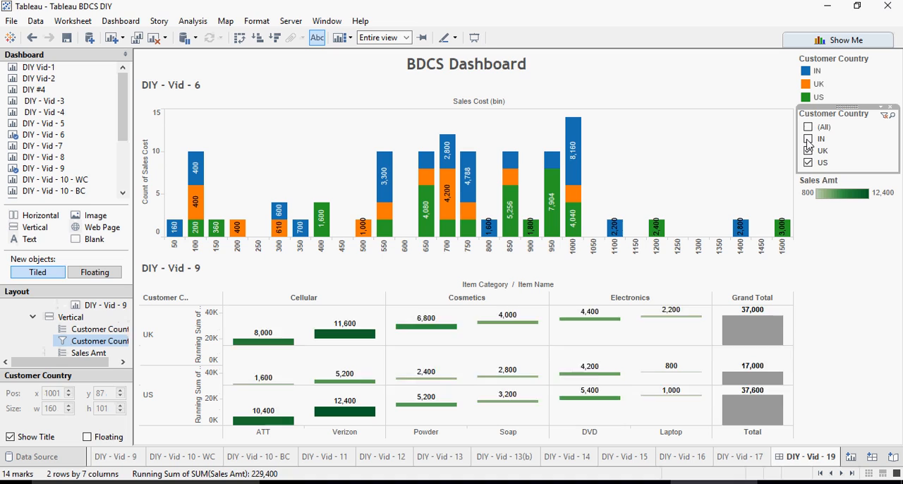
{"action": "left_click", "coordinate": [808, 126]}
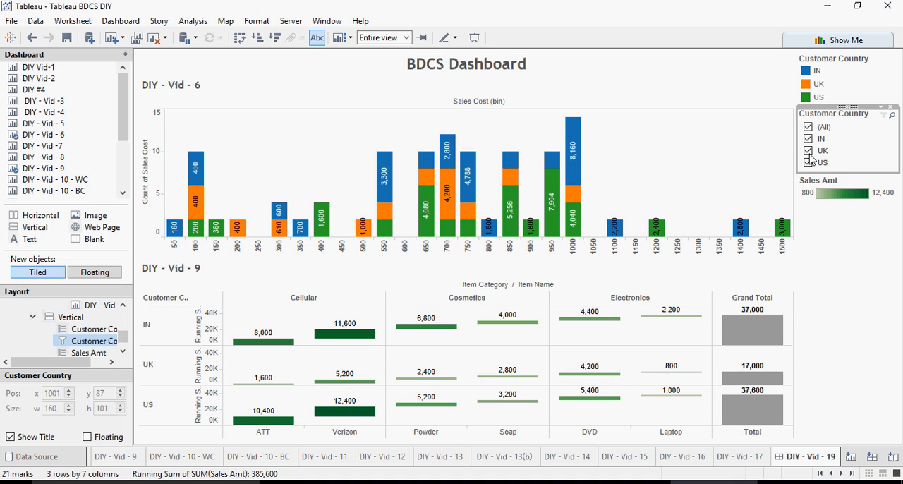
{"action": "left_click", "coordinate": [807, 150]}
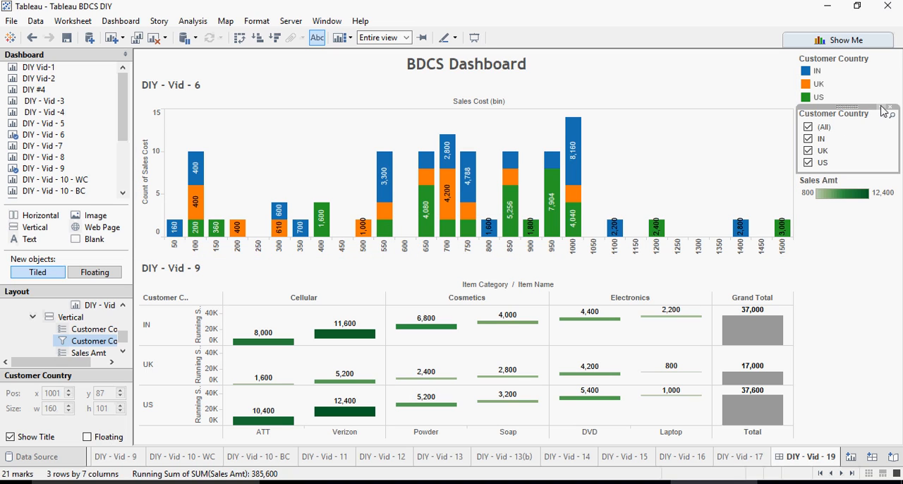
- Apply the Customer Country filter to DIY - Vid - 6 as well, testing by toggling IN
{"action": "left_click", "coordinate": [888, 109]}
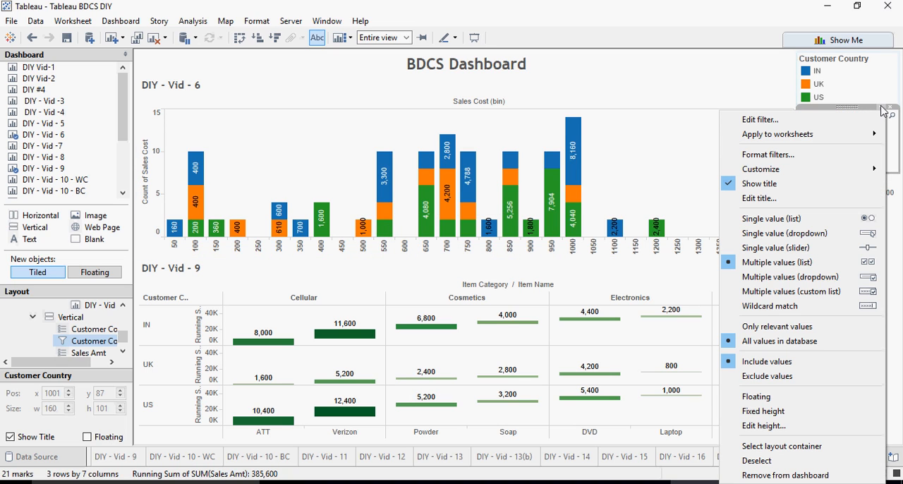
{"action": "mouse_move", "coordinate": [777, 134]}
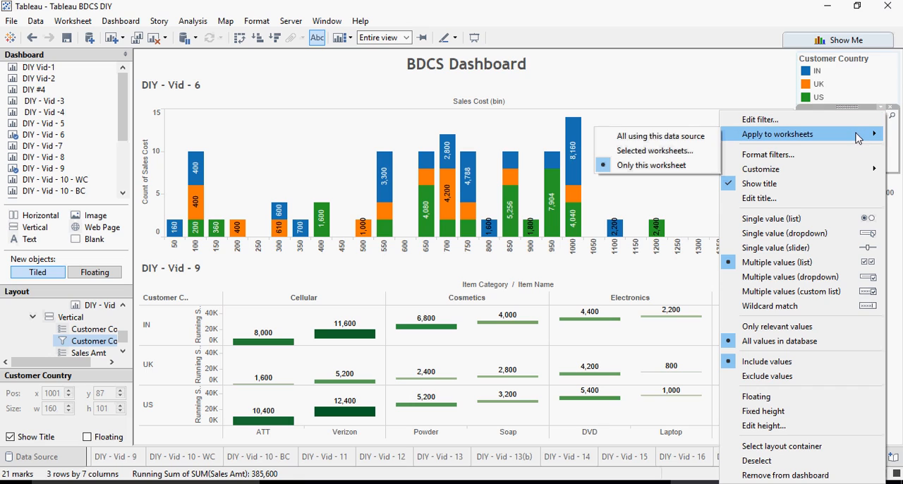
{"action": "mouse_move", "coordinate": [795, 143]}
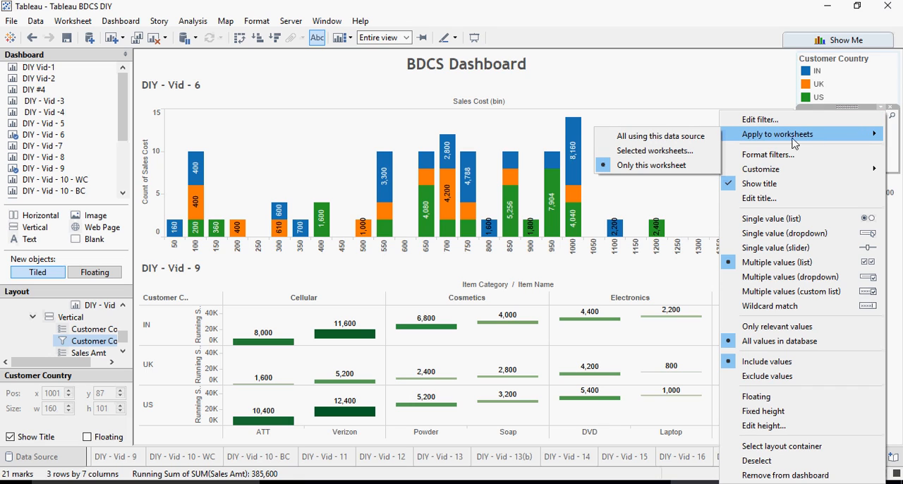
{"action": "mouse_move", "coordinate": [655, 150]}
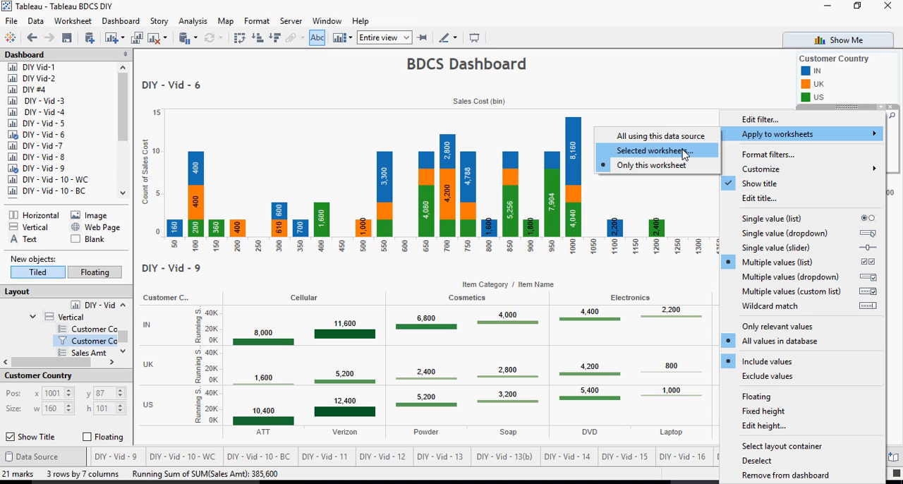
{"action": "left_click", "coordinate": [657, 150]}
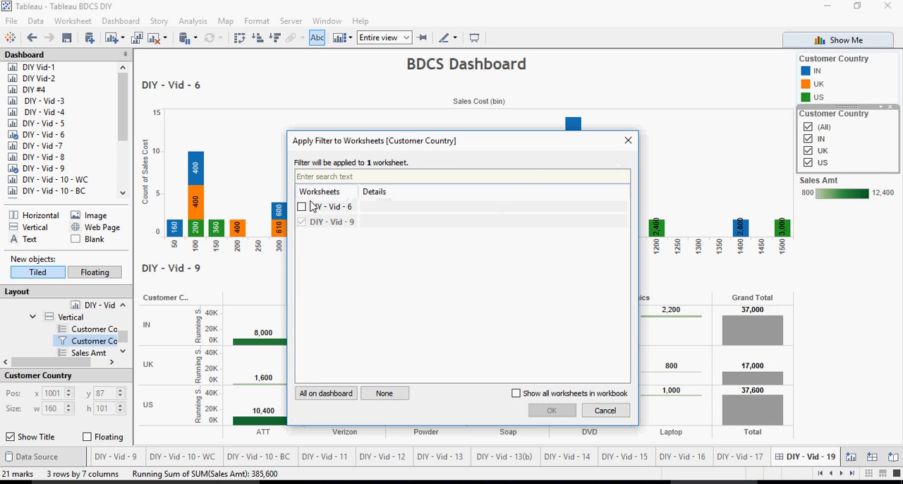
{"action": "left_click", "coordinate": [302, 206]}
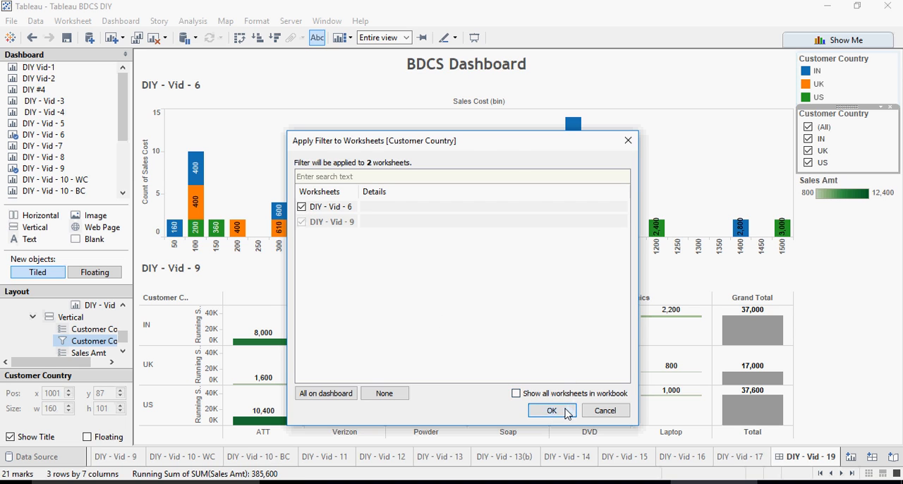
{"action": "left_click", "coordinate": [552, 410]}
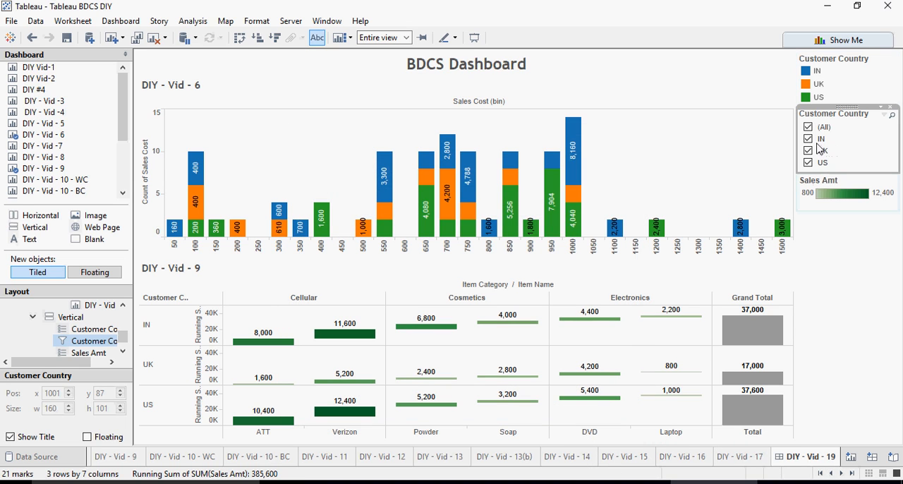
{"action": "left_click", "coordinate": [808, 139]}
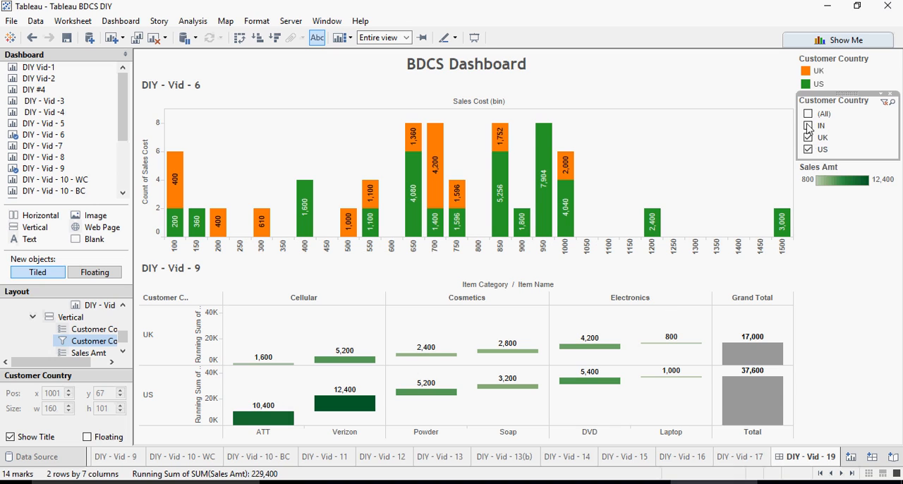
{"action": "left_click", "coordinate": [808, 126]}
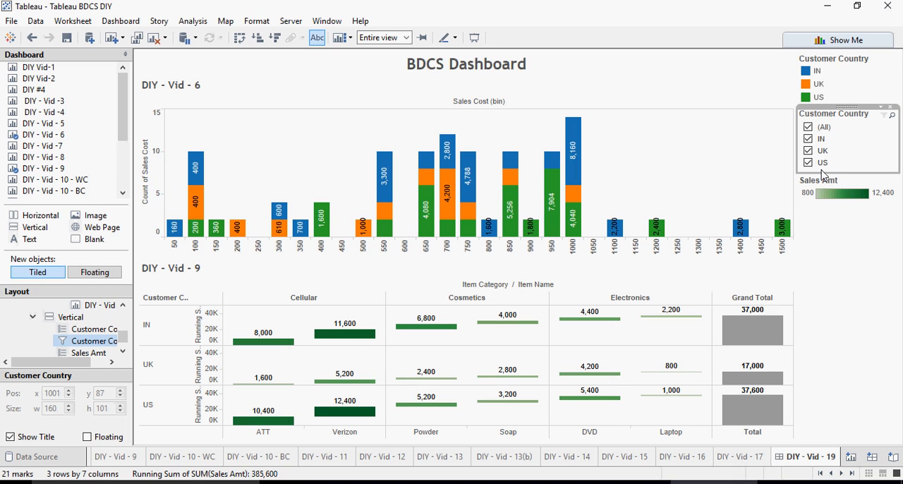
{"action": "mouse_move", "coordinate": [831, 153]}
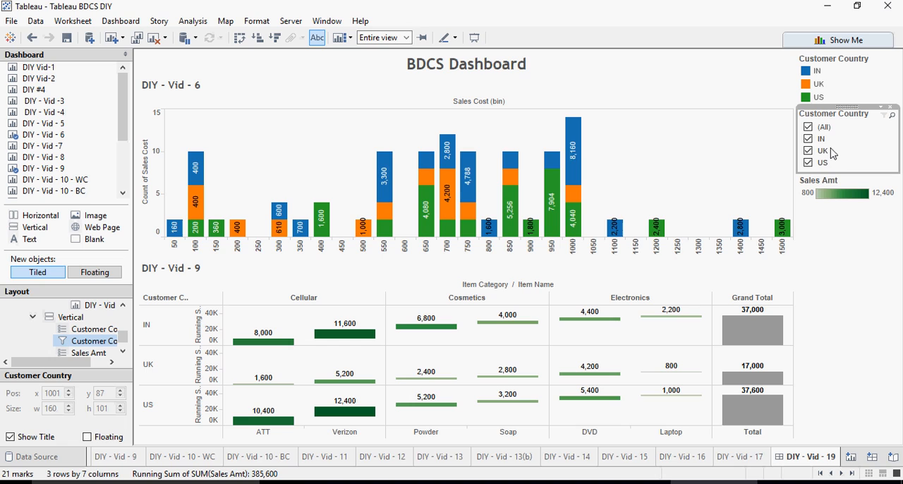
{"action": "mouse_move", "coordinate": [43, 156]}
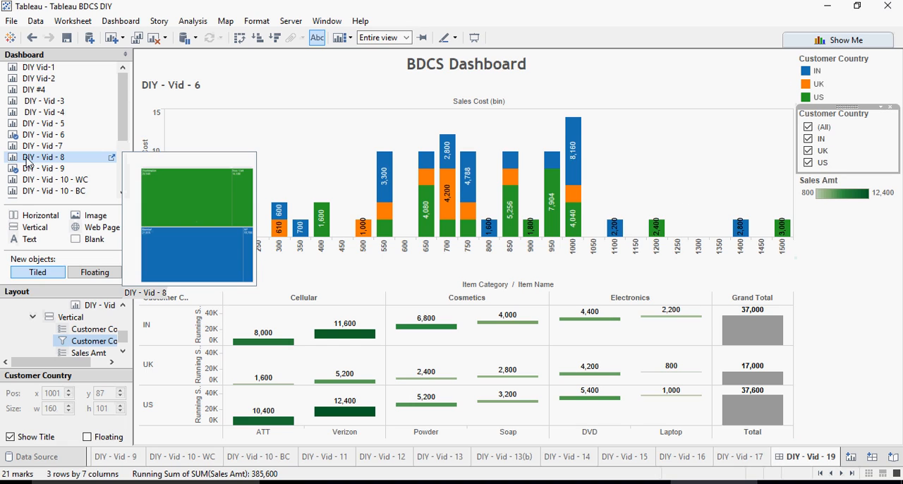
- Place the DIY - Vid - 10 - BC sheet to the right of DIY - Vid - 6
{"action": "scroll", "scroll_direction": "down", "scroll_amount": 3}
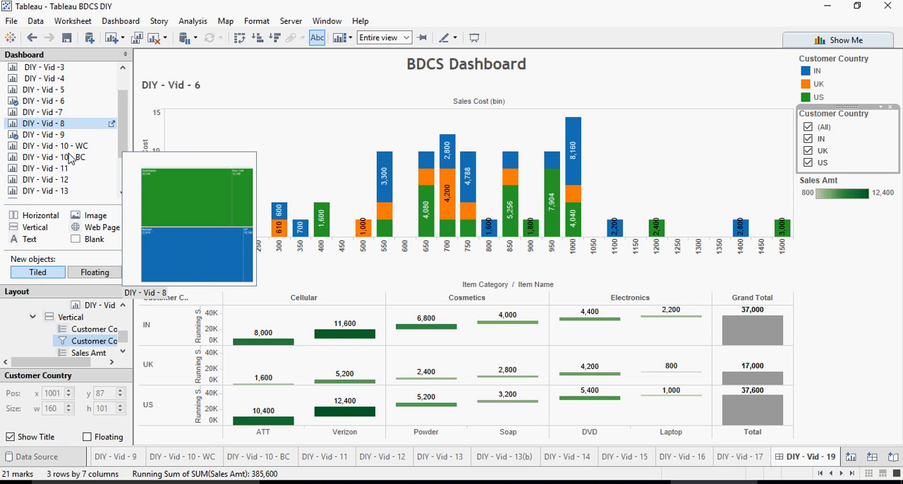
{"action": "left_click", "coordinate": [55, 156]}
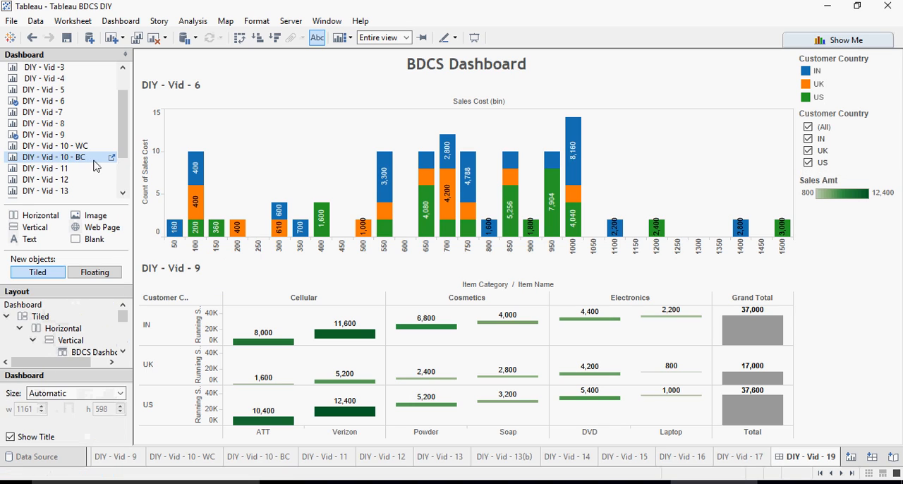
{"action": "left_click", "coordinate": [543, 172]}
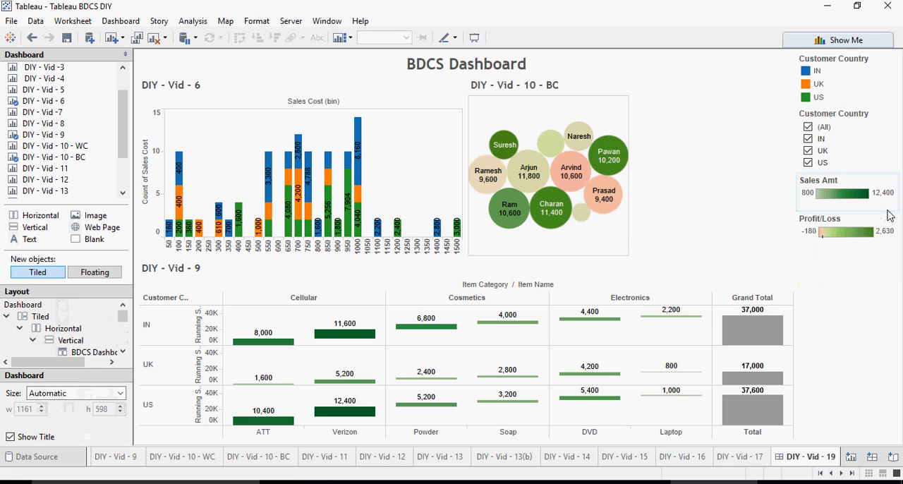
{"action": "mouse_move", "coordinate": [870, 120]}
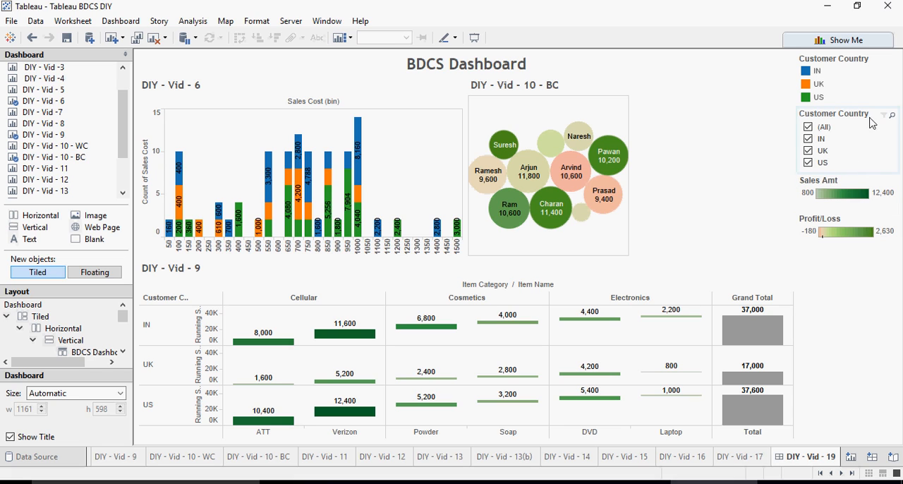
- Extend the Customer Country filter to DIY - Vid - 10 - BC, testing by toggling IN
{"action": "left_click", "coordinate": [833, 114]}
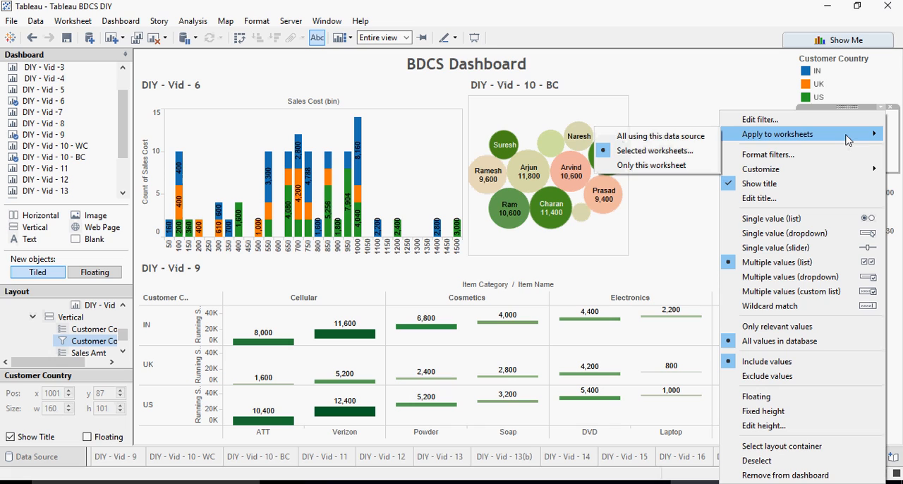
{"action": "left_click", "coordinate": [655, 150]}
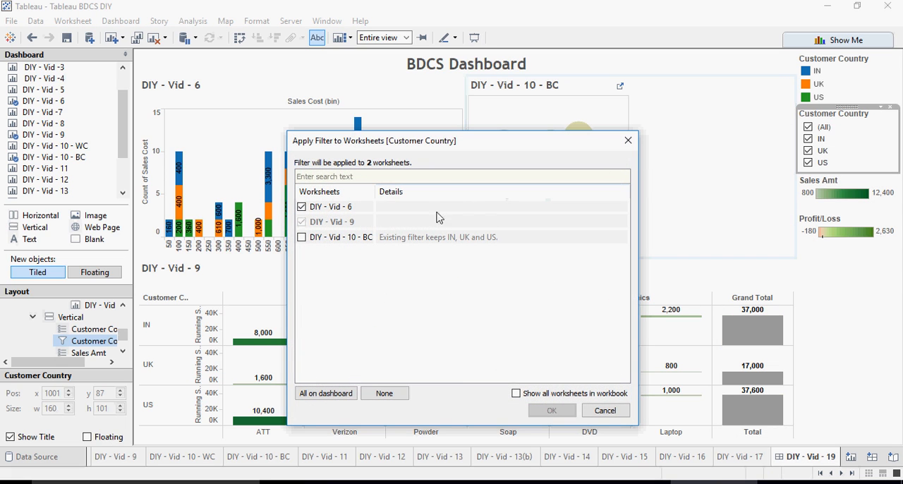
{"action": "left_click", "coordinate": [302, 237]}
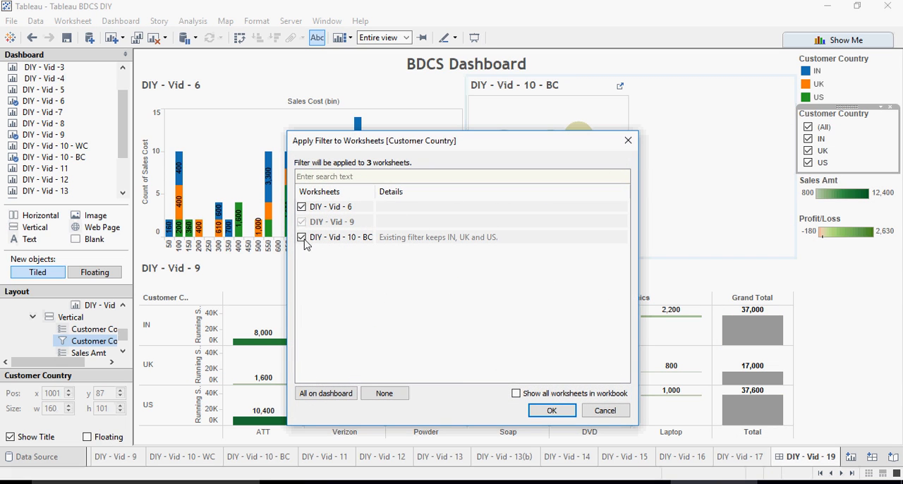
{"action": "left_click", "coordinate": [552, 410]}
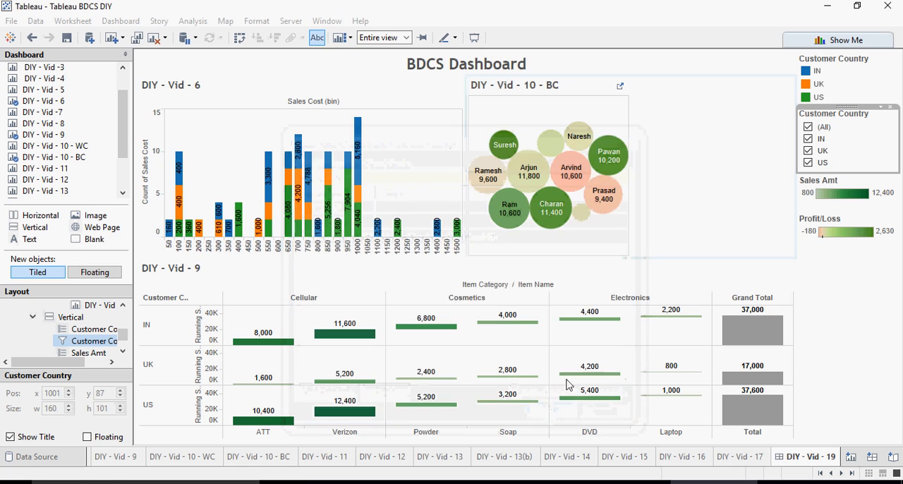
{"action": "left_click", "coordinate": [809, 138]}
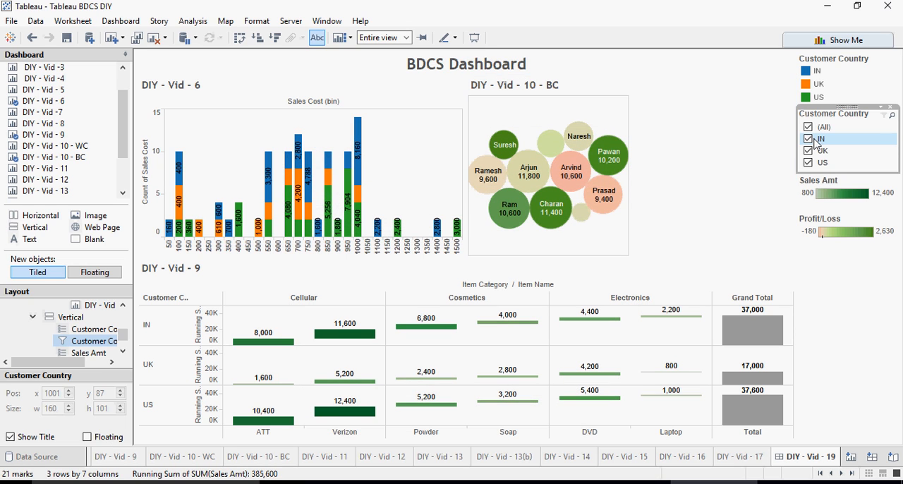
{"action": "left_click", "coordinate": [809, 138]}
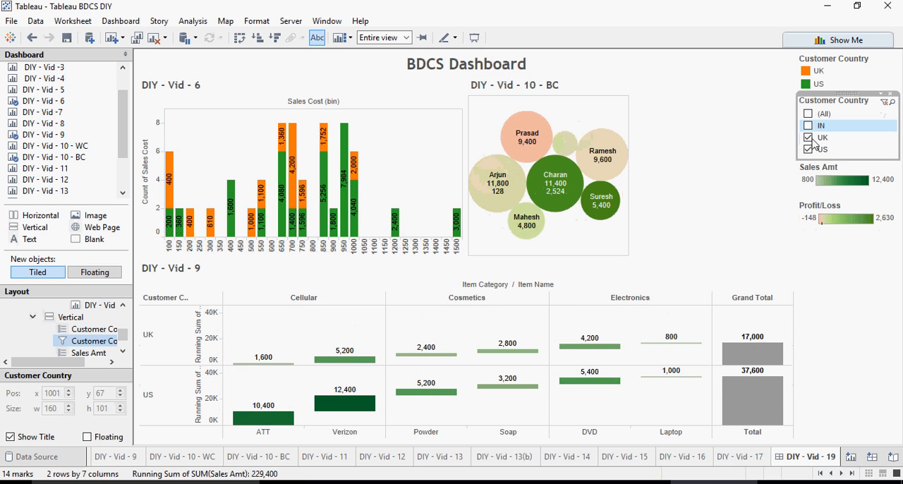
{"action": "left_click", "coordinate": [809, 125]}
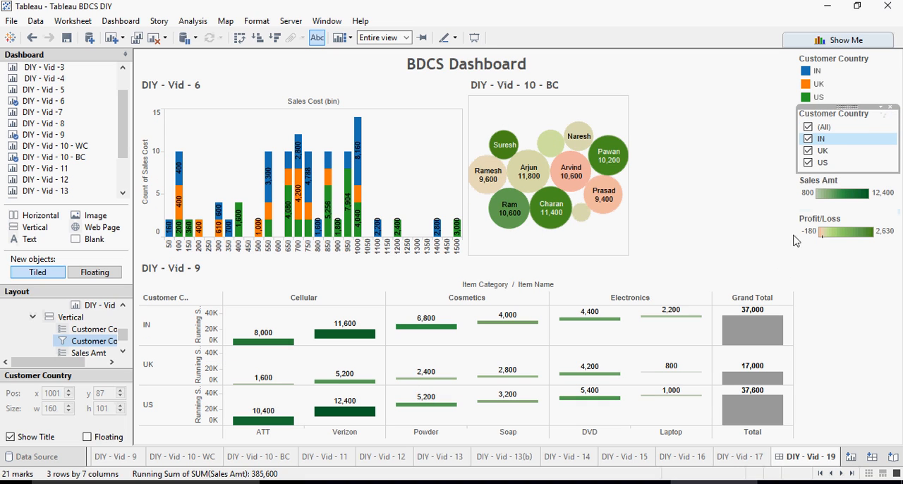
{"action": "mouse_move", "coordinate": [45, 167]}
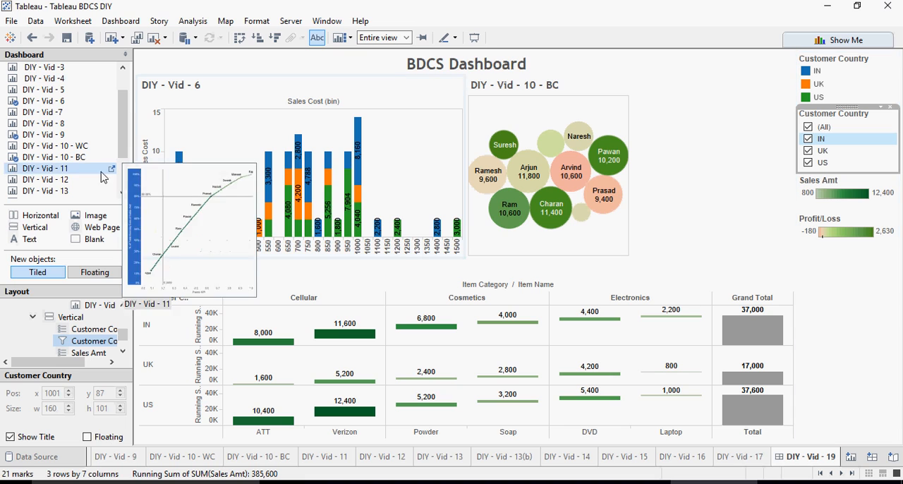
- Add DIY - Vid - 12 to the Customer Country filter's sheets and test by toggling IN
{"action": "left_click", "coordinate": [46, 180]}
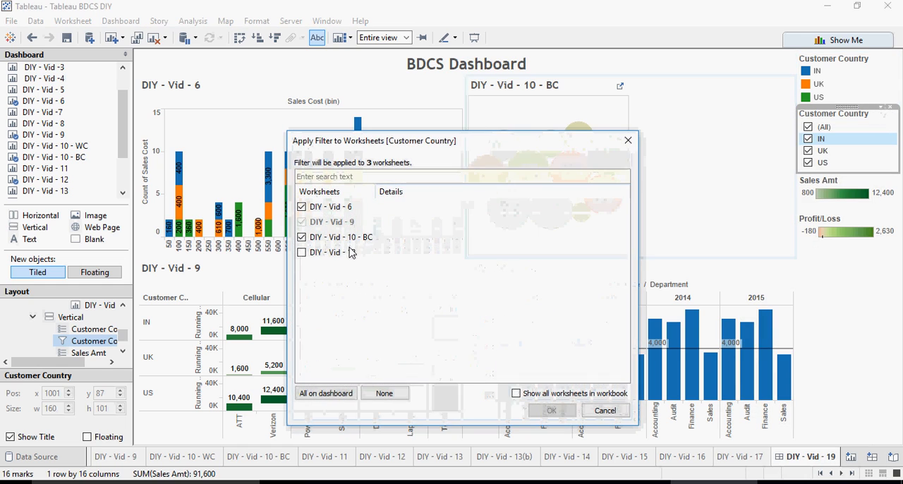
{"action": "left_click", "coordinate": [302, 252]}
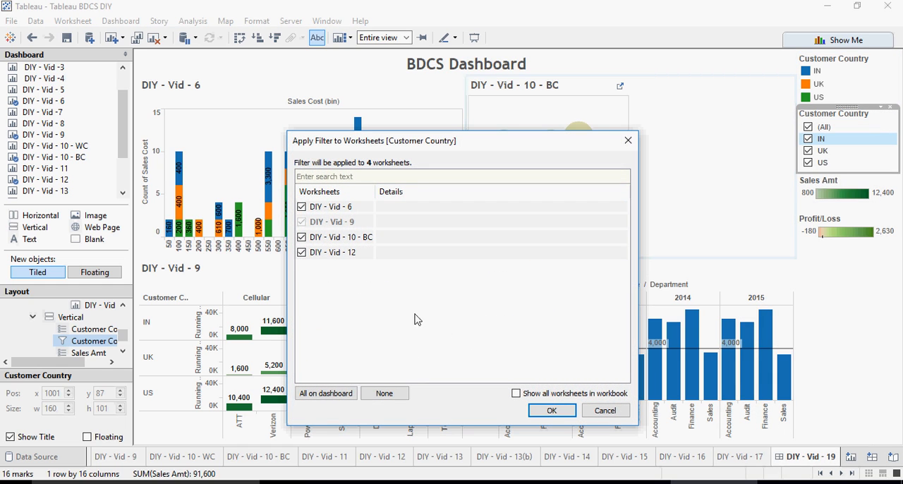
{"action": "left_click", "coordinate": [551, 410]}
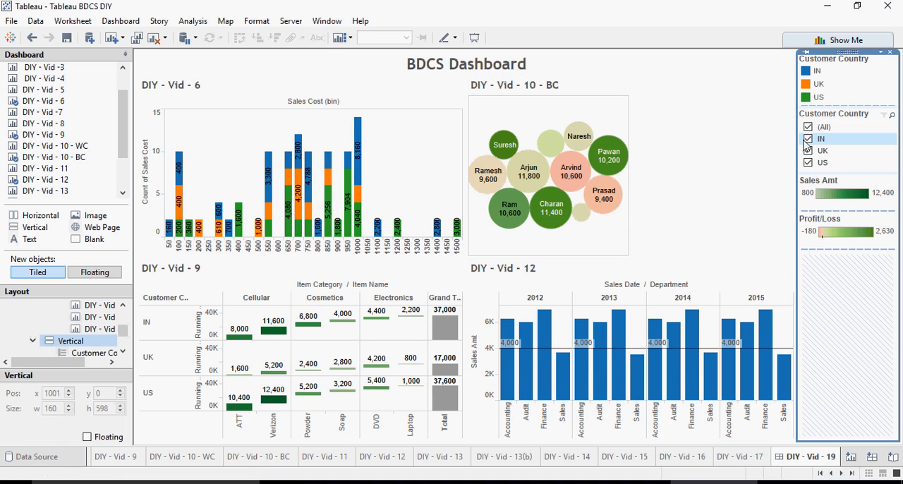
{"action": "left_click", "coordinate": [808, 139]}
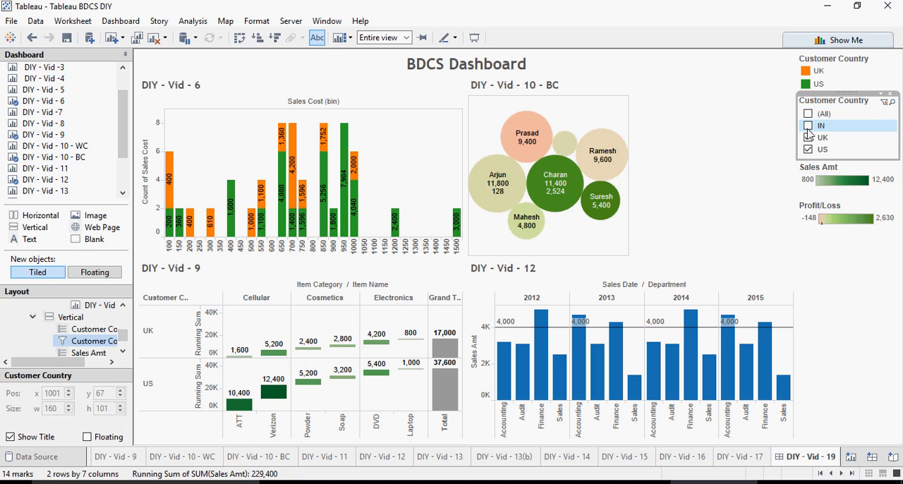
{"action": "left_click", "coordinate": [808, 126]}
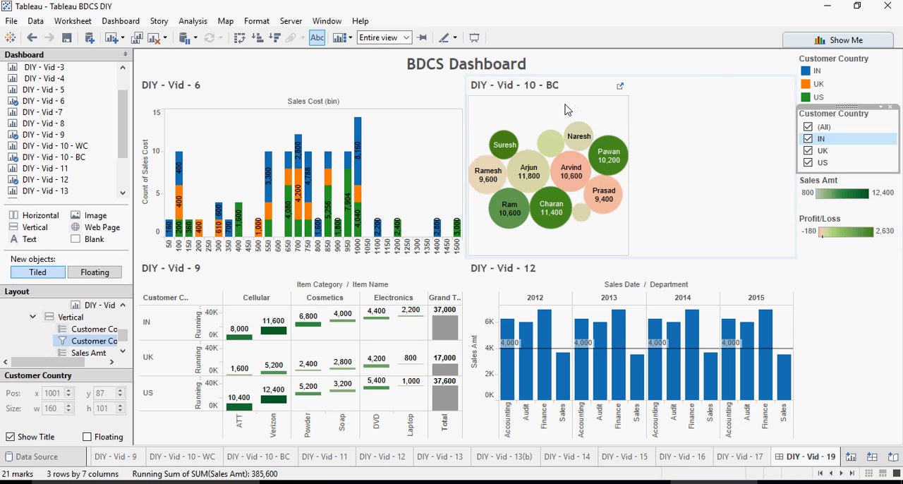
{"action": "mouse_move", "coordinate": [882, 207]}
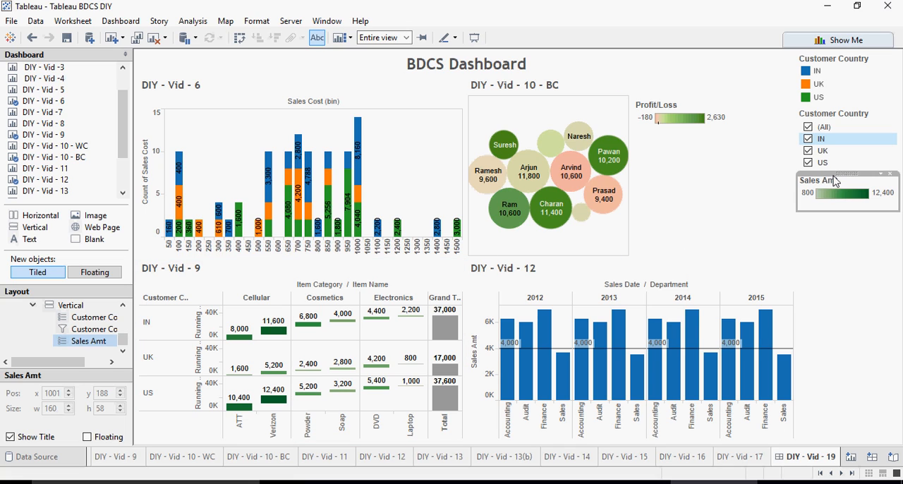
{"action": "mouse_move", "coordinate": [844, 177]}
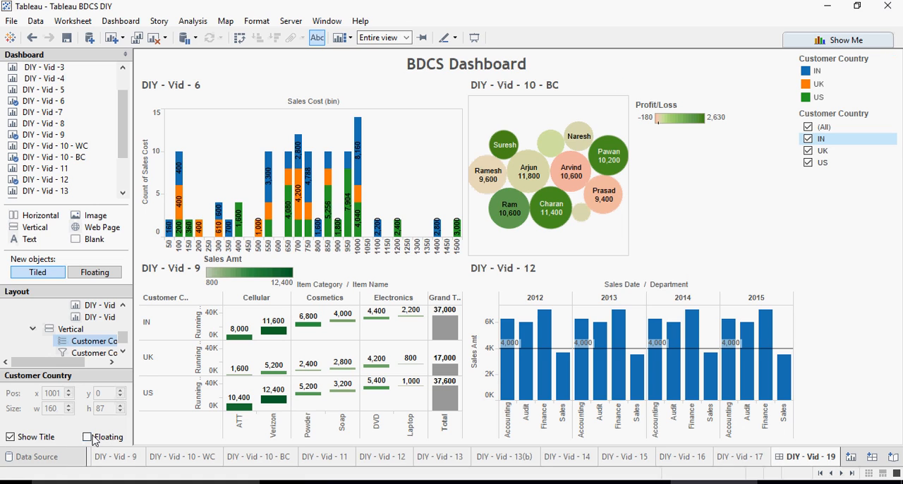
- Make the Customer Country legend floating and position it over the Vid-6 chart
{"action": "left_click", "coordinate": [88, 436]}
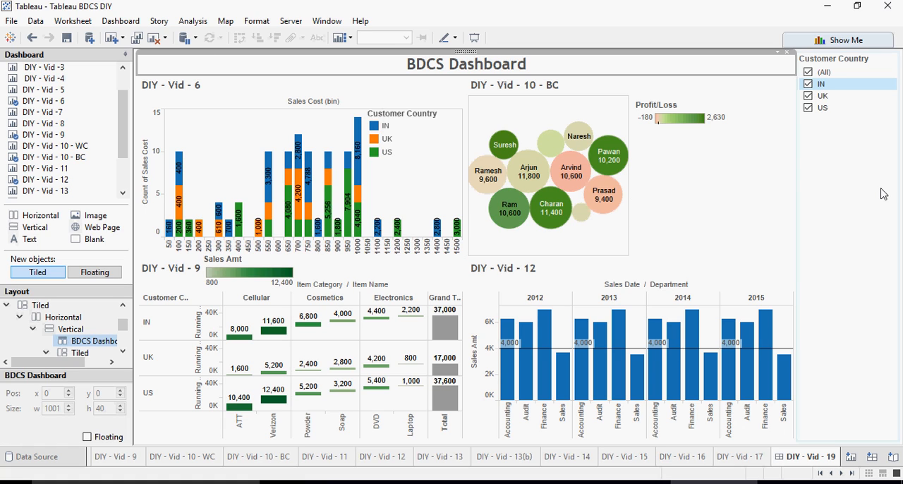
{"action": "mouse_move", "coordinate": [861, 201]}
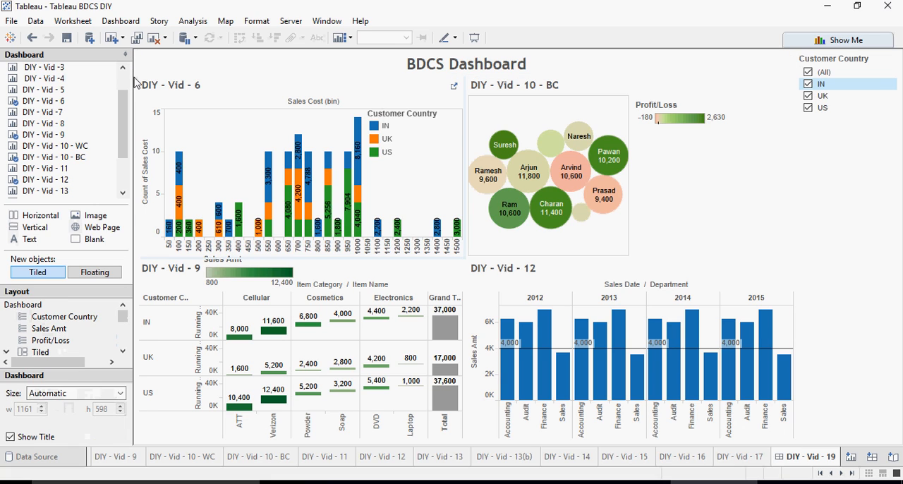
{"action": "left_click", "coordinate": [466, 64]}
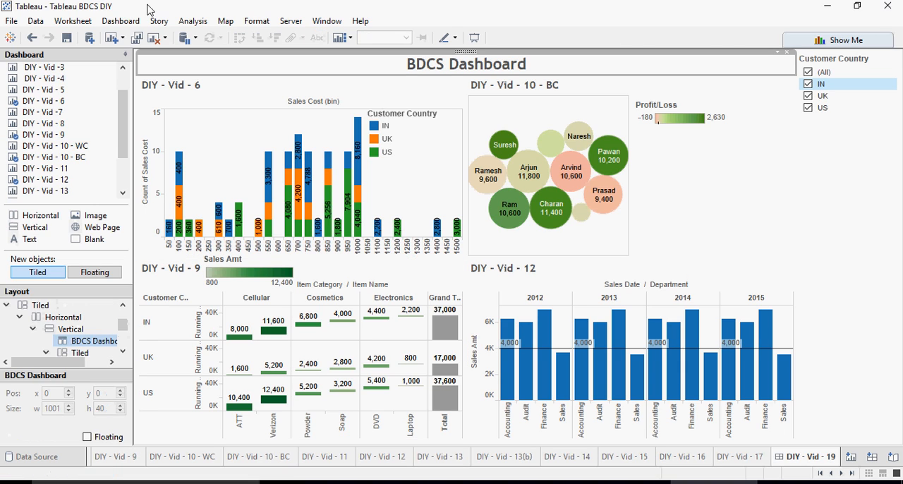
- Open Dashboard formatting and display the Dashboard Shading colour swatches
{"action": "left_click", "coordinate": [120, 21]}
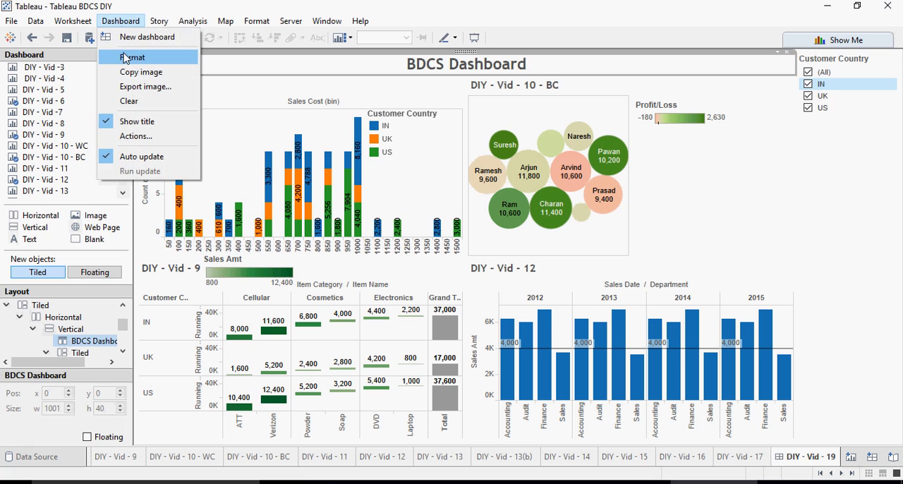
{"action": "left_click", "coordinate": [133, 57]}
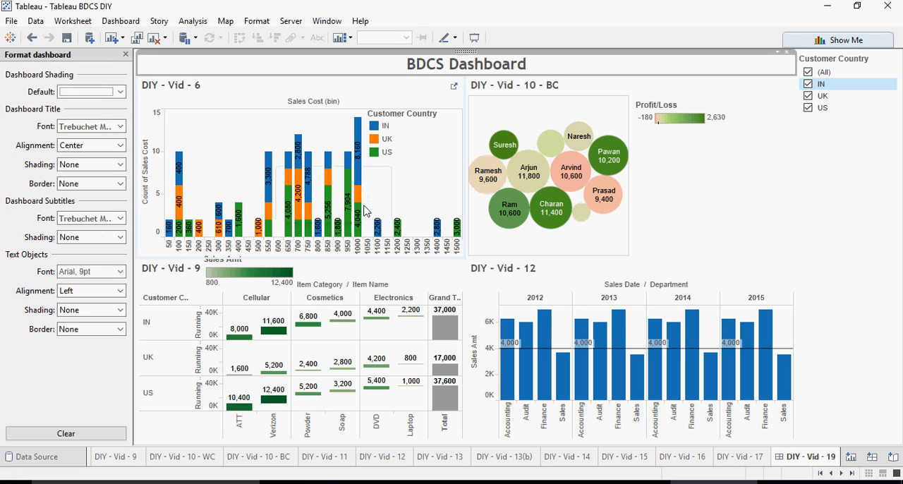
{"action": "left_click", "coordinate": [120, 91]}
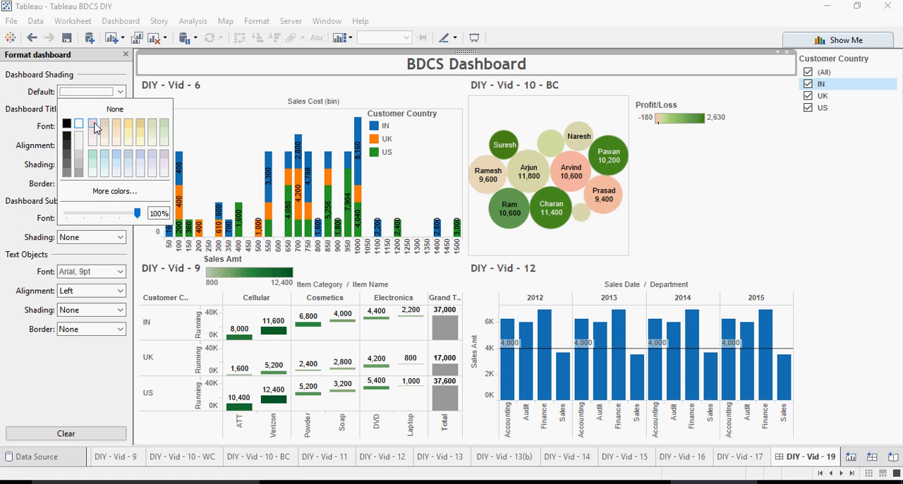
{"action": "mouse_move", "coordinate": [104, 164]}
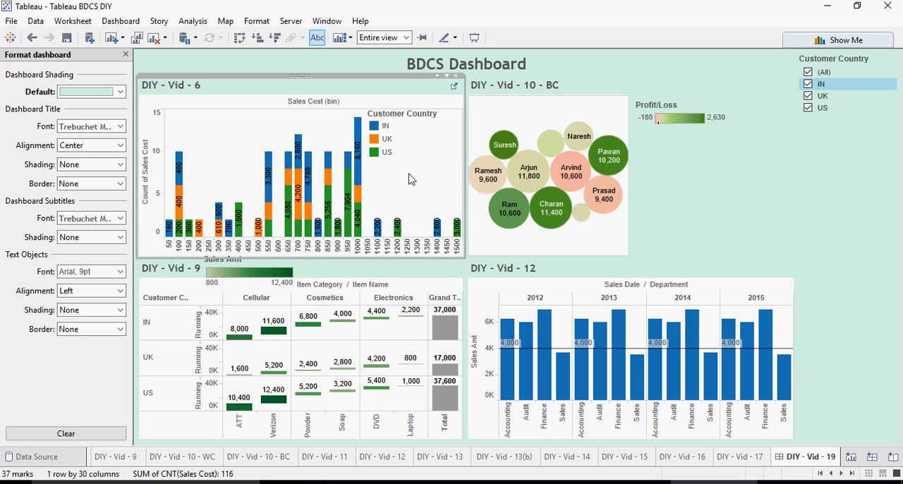
{"action": "mouse_move", "coordinate": [421, 189]}
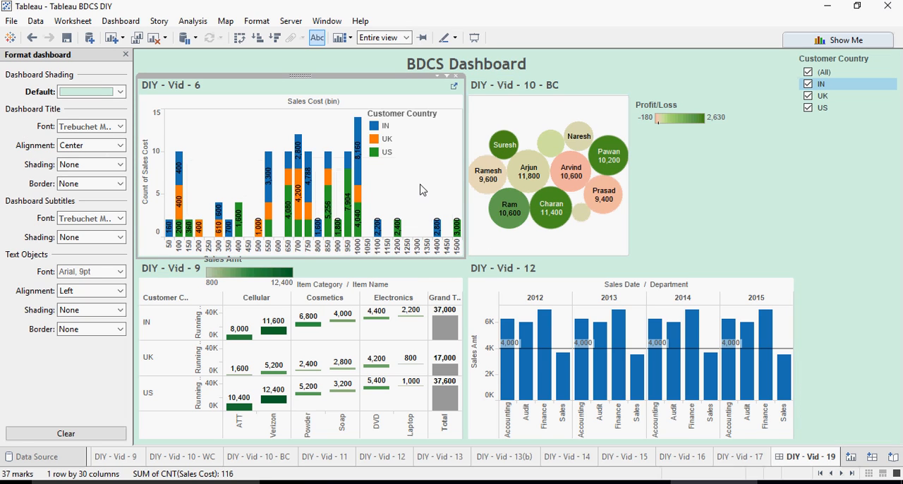
- Bring up formatting for the DIY - Vid - 6 chart, reviewing row and column font settings
{"action": "right_click", "coordinate": [419, 189]}
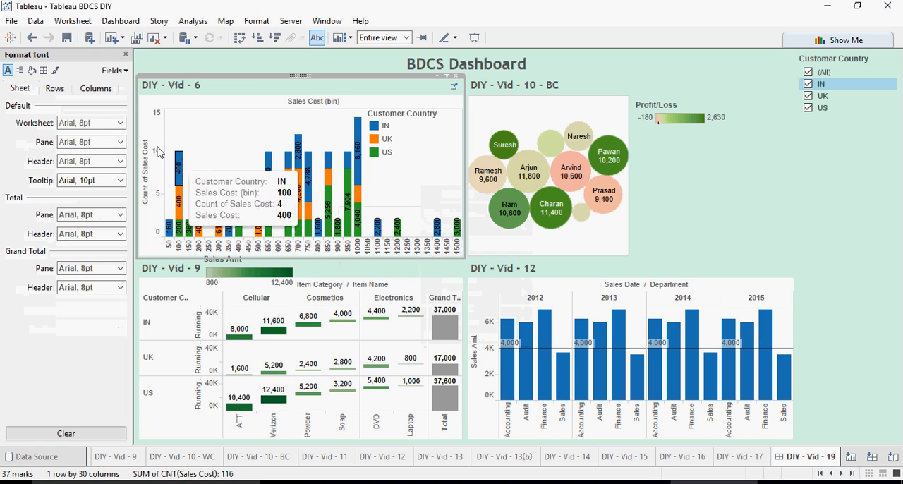
{"action": "left_click", "coordinate": [54, 88]}
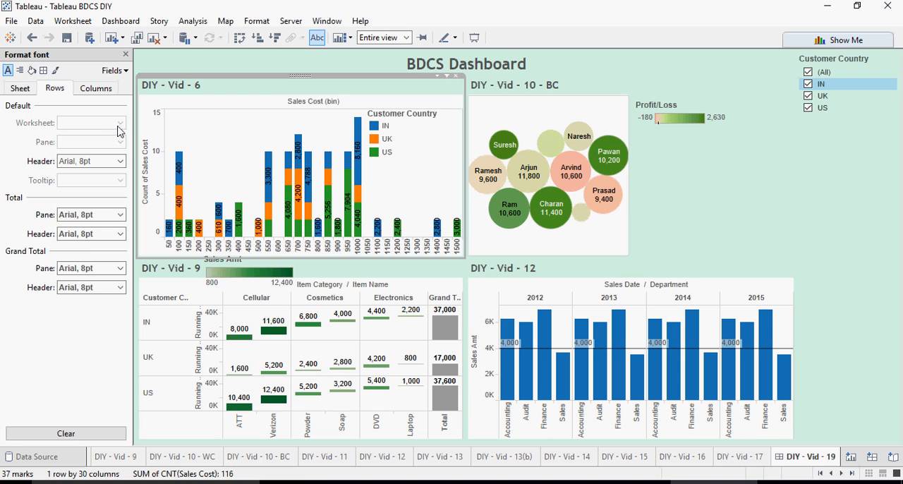
{"action": "left_click", "coordinate": [20, 87]}
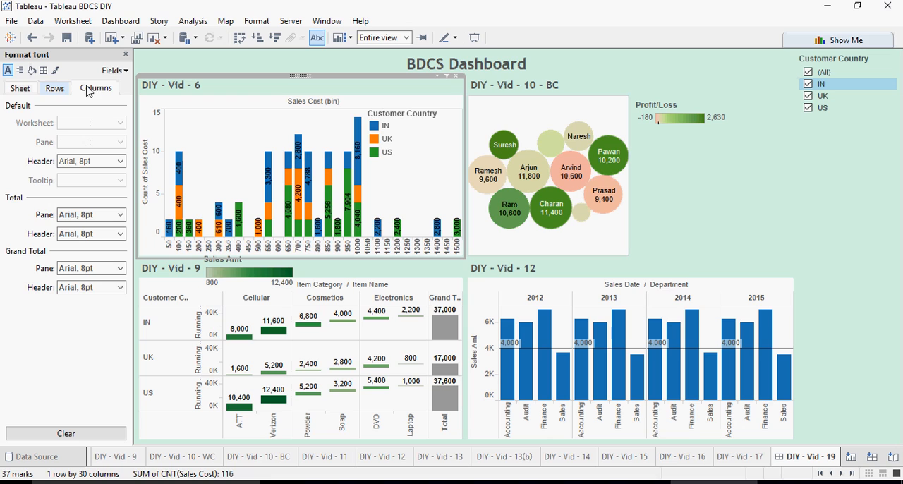
{"action": "left_click", "coordinate": [31, 70]}
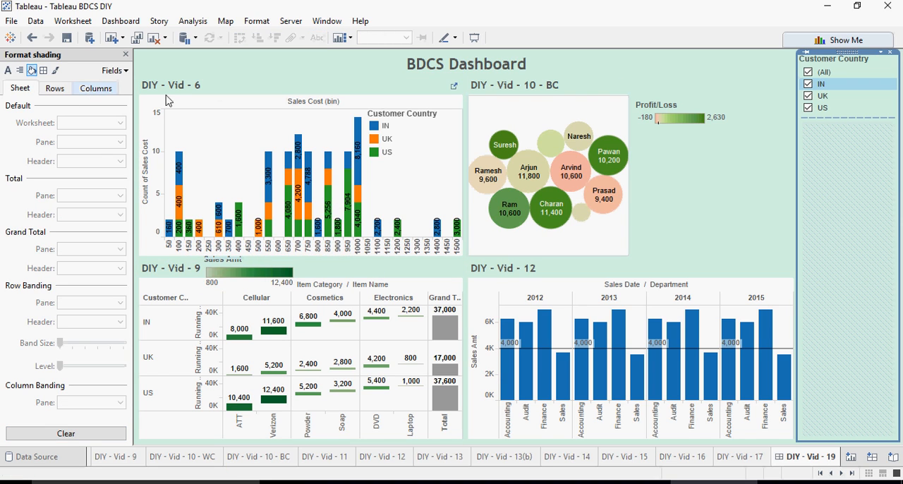
{"action": "mouse_move", "coordinate": [120, 20]}
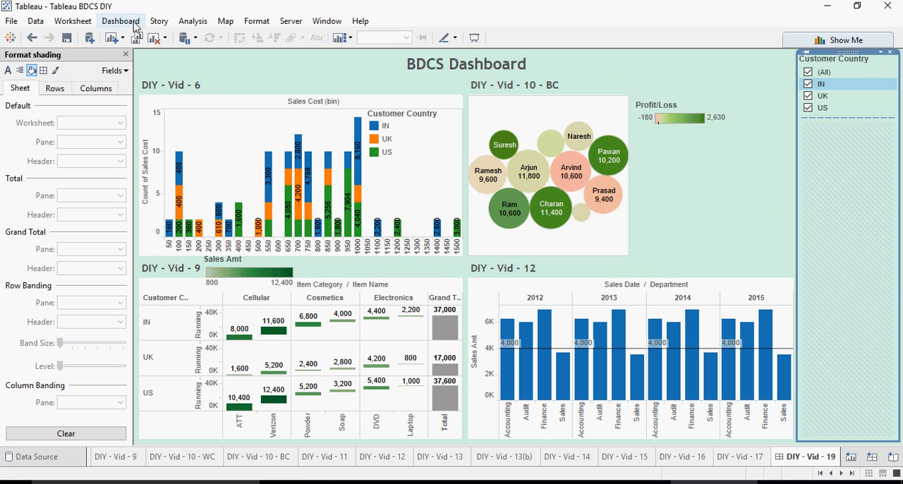
- Set the BDCS Dashboard's default shading to None and save the workbook
{"action": "left_click", "coordinate": [120, 20]}
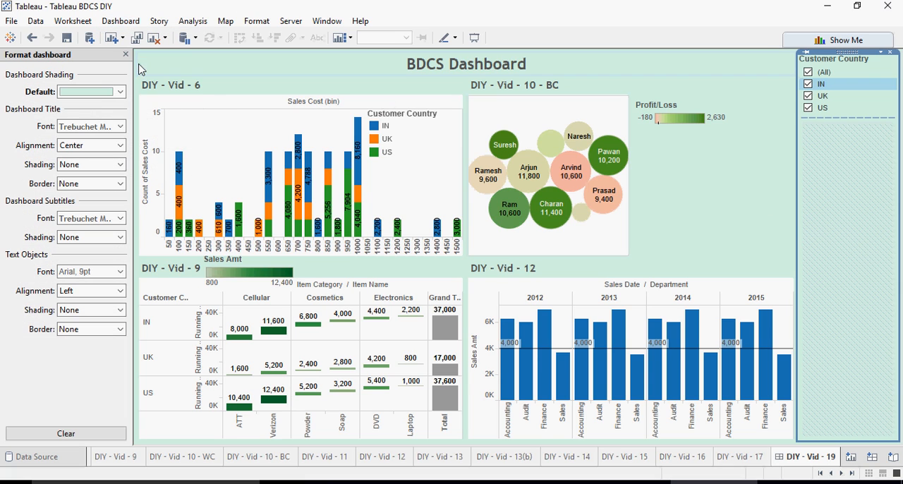
{"action": "left_click", "coordinate": [119, 91]}
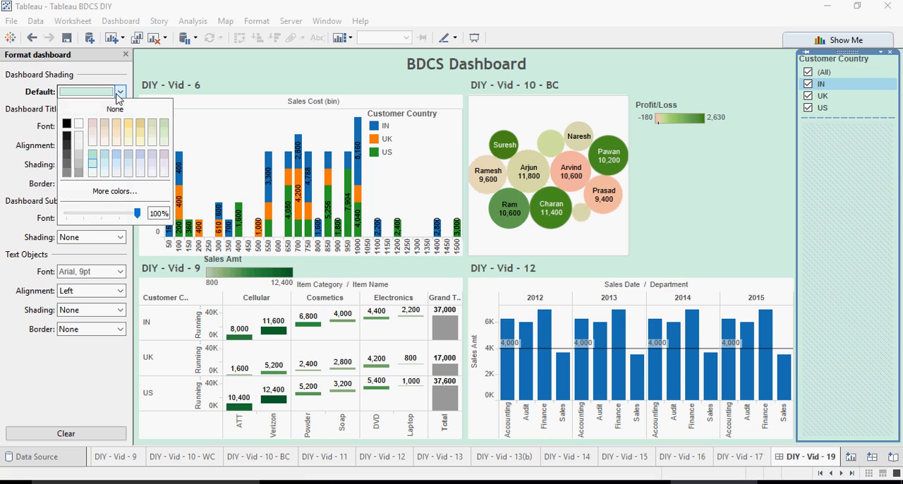
{"action": "left_click", "coordinate": [114, 108]}
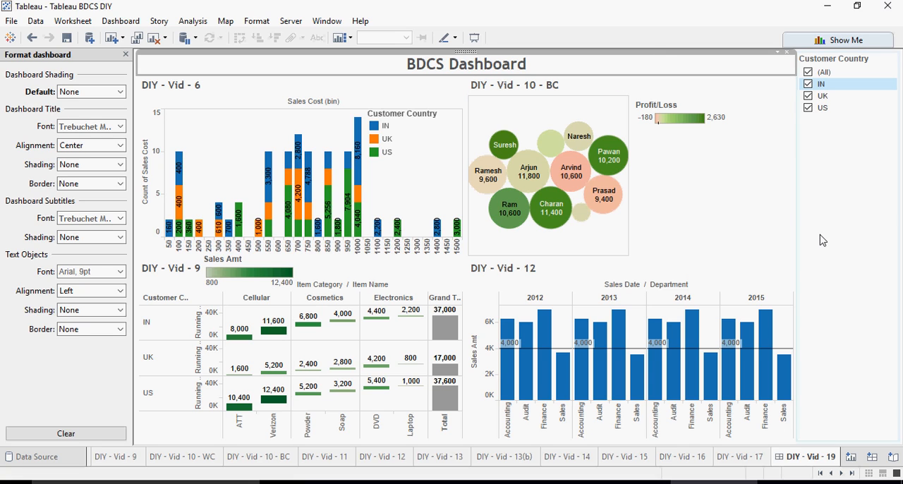
{"action": "left_click", "coordinate": [66, 38]}
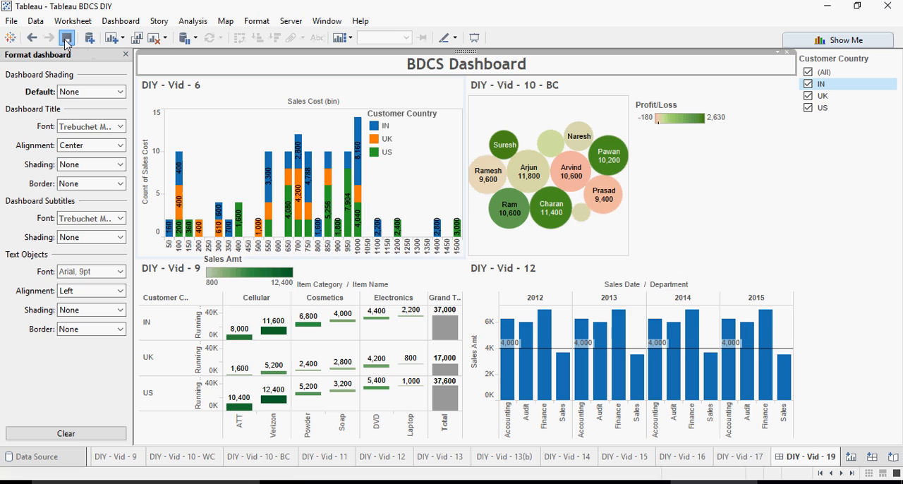
{"action": "mouse_move", "coordinate": [66, 37]}
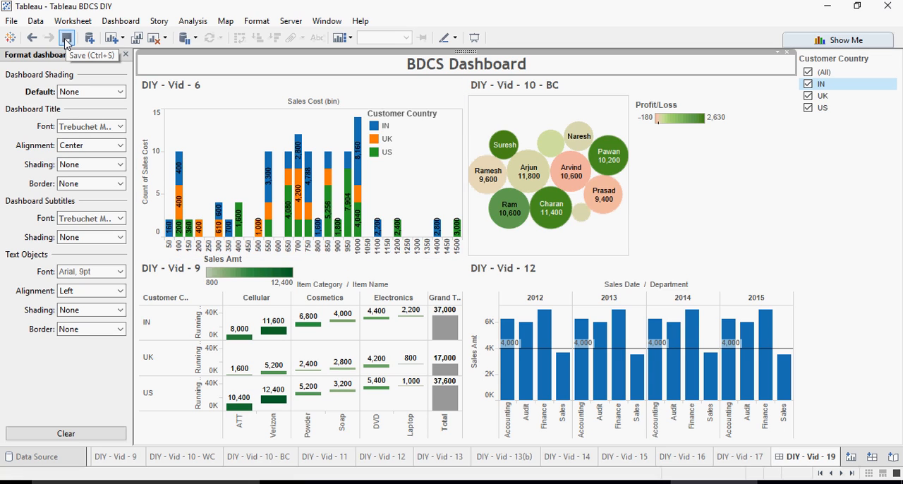